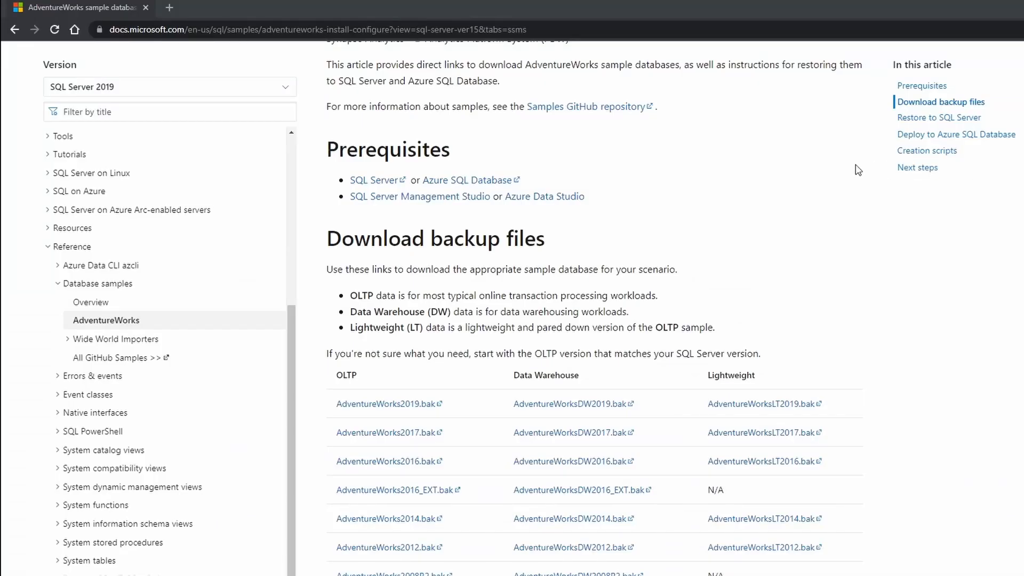
Scroll the AdventureWorks docs article down to the Download backup files table of .bak links.
scroll(up, 3)
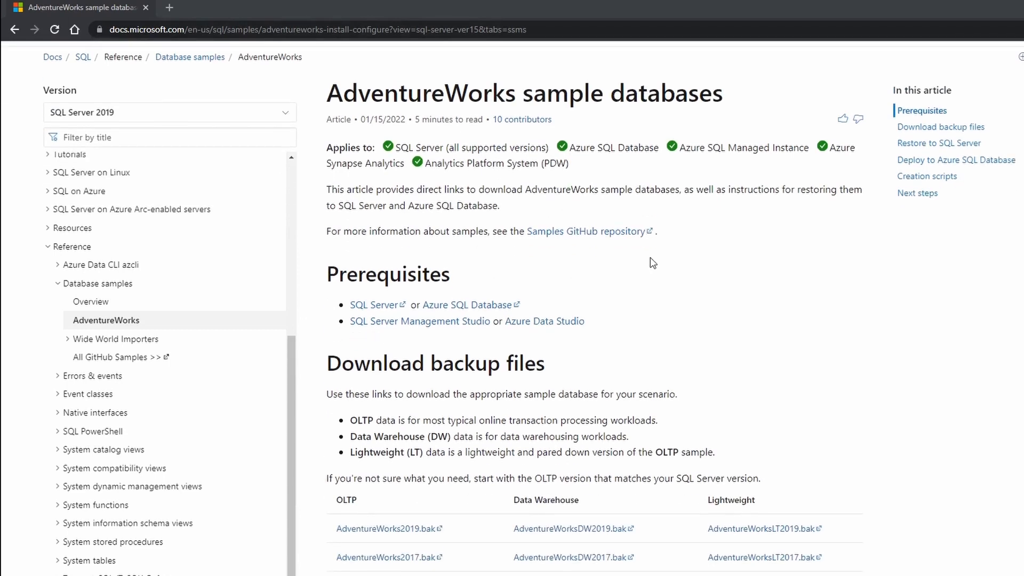
scroll(down, 3)
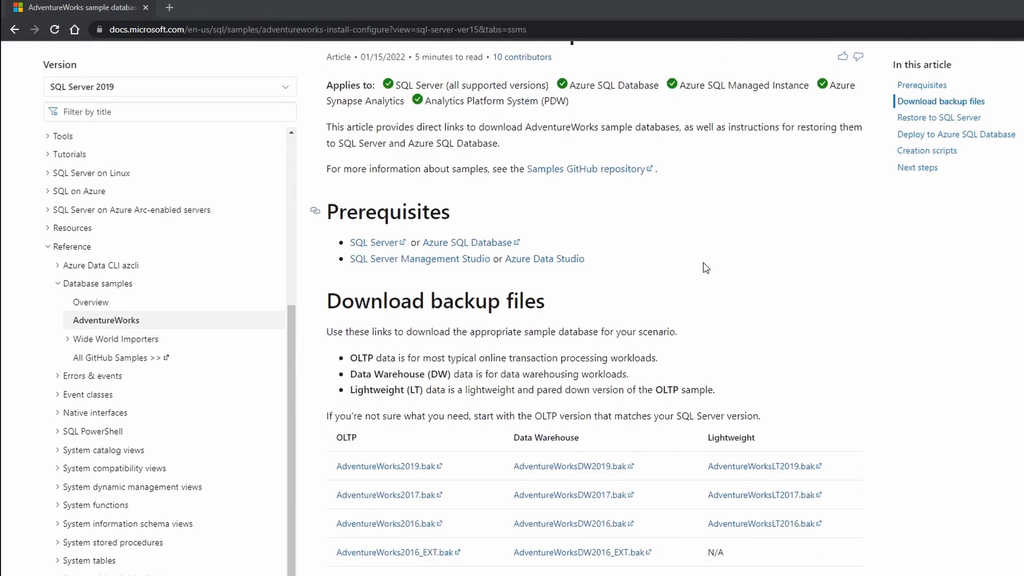
scroll(down, 3)
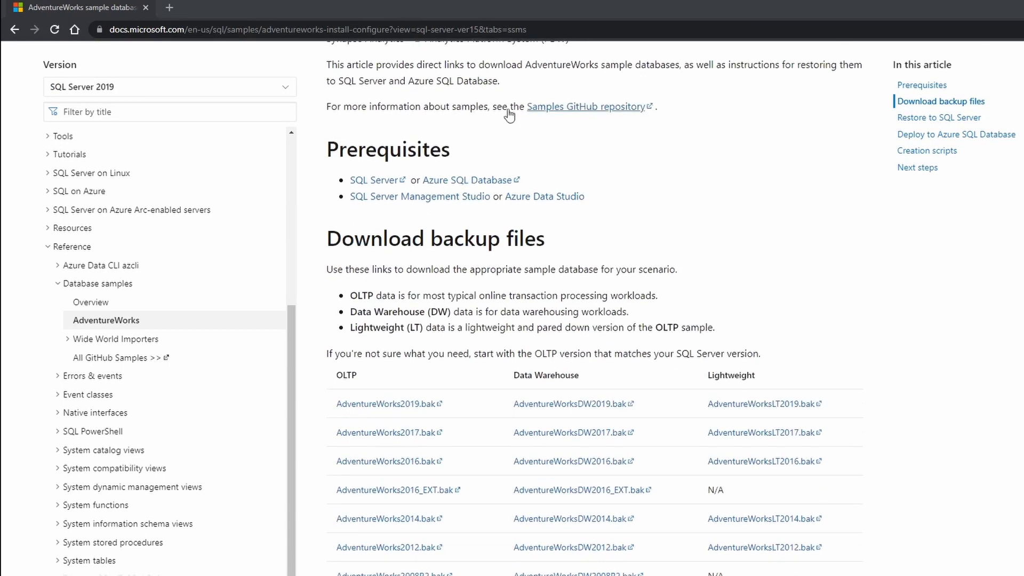
scroll(down, 3)
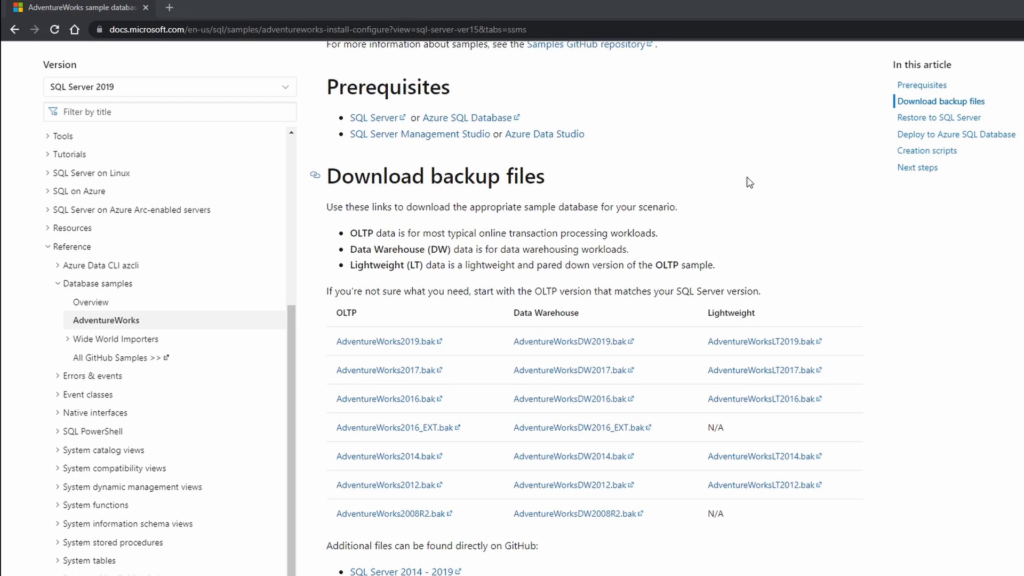
mouse_move(385, 341)
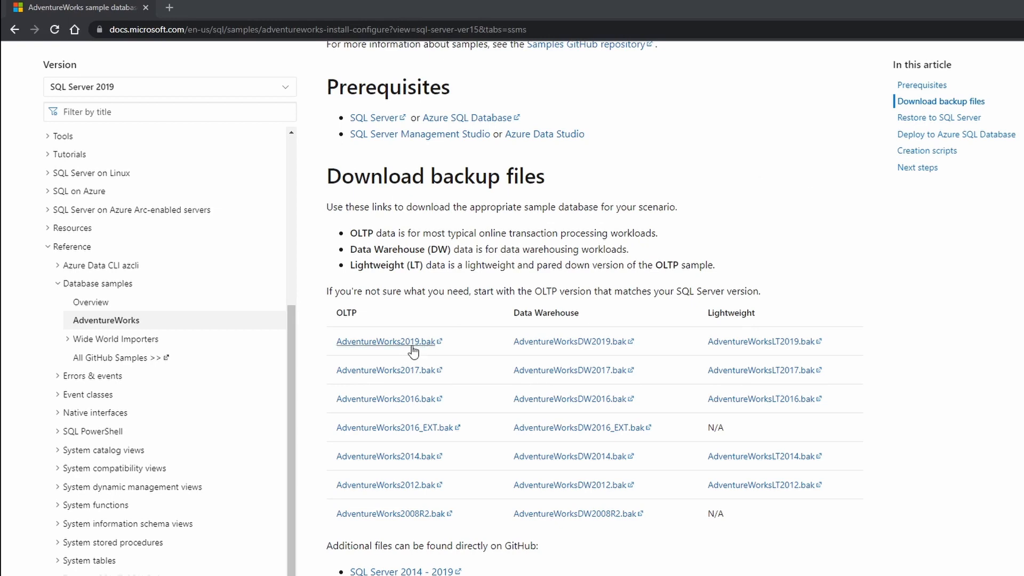
mouse_move(409, 349)
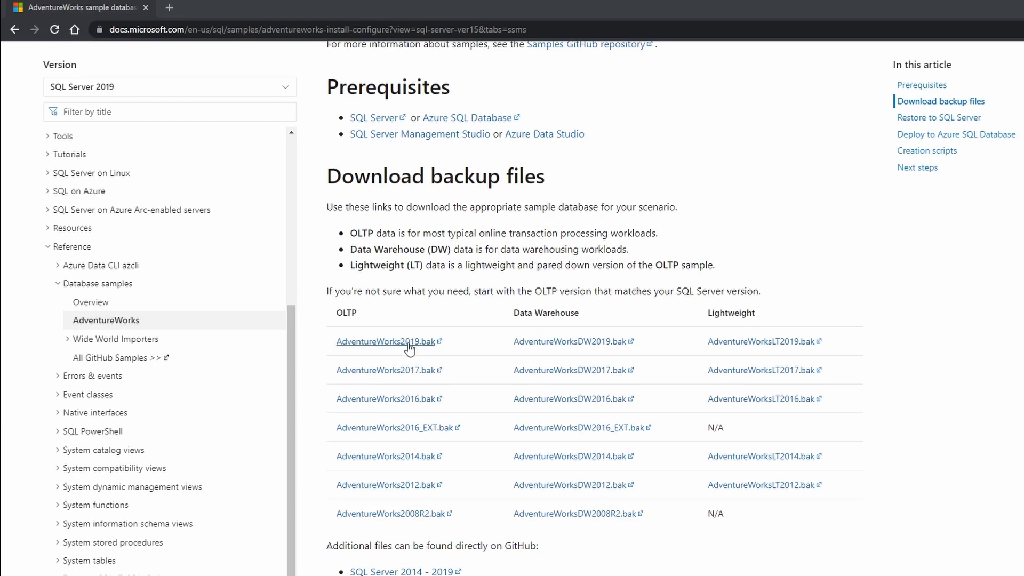
mouse_move(430, 351)
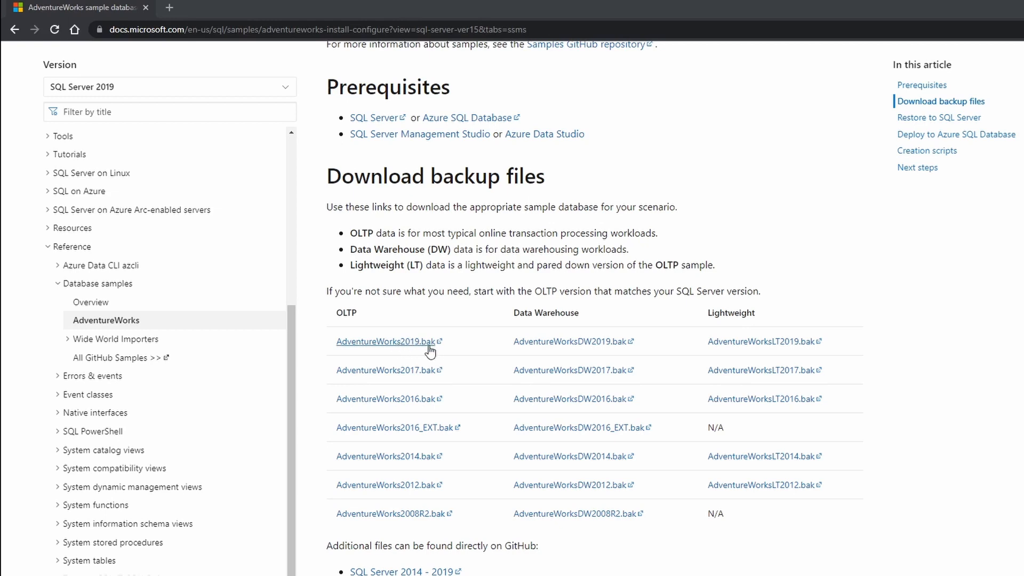
mouse_move(384, 344)
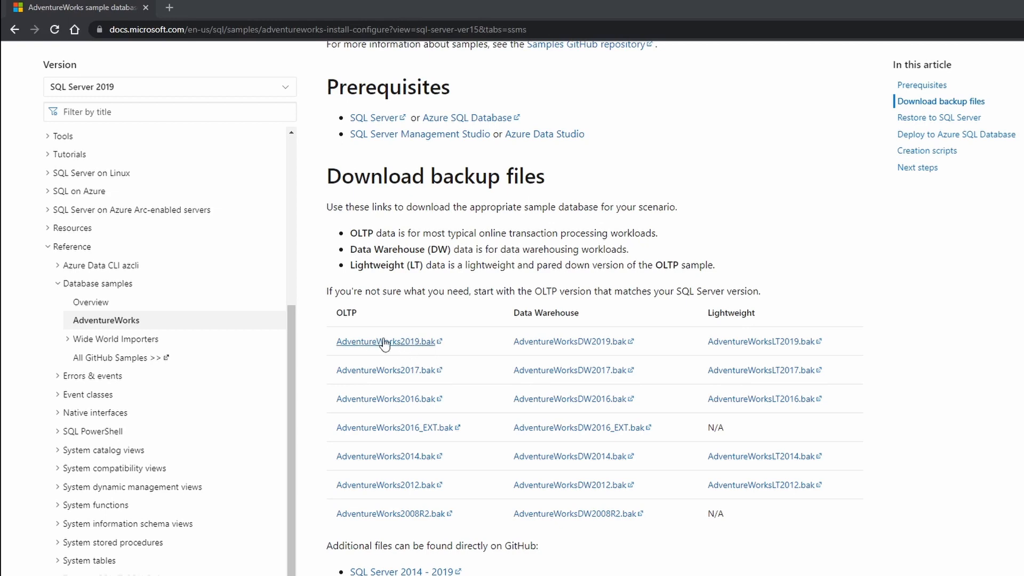
double_click(546, 313)
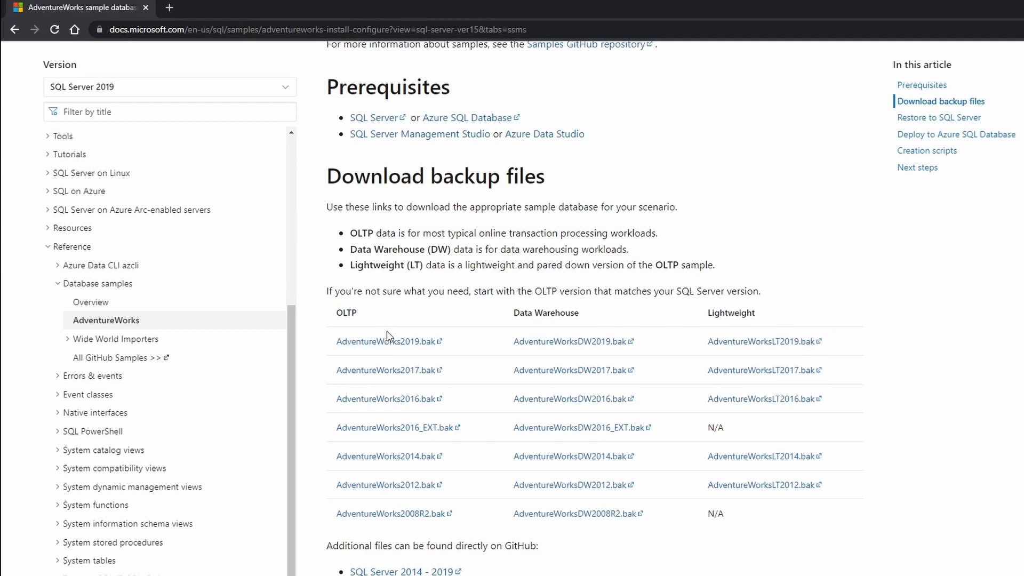
click(385, 341)
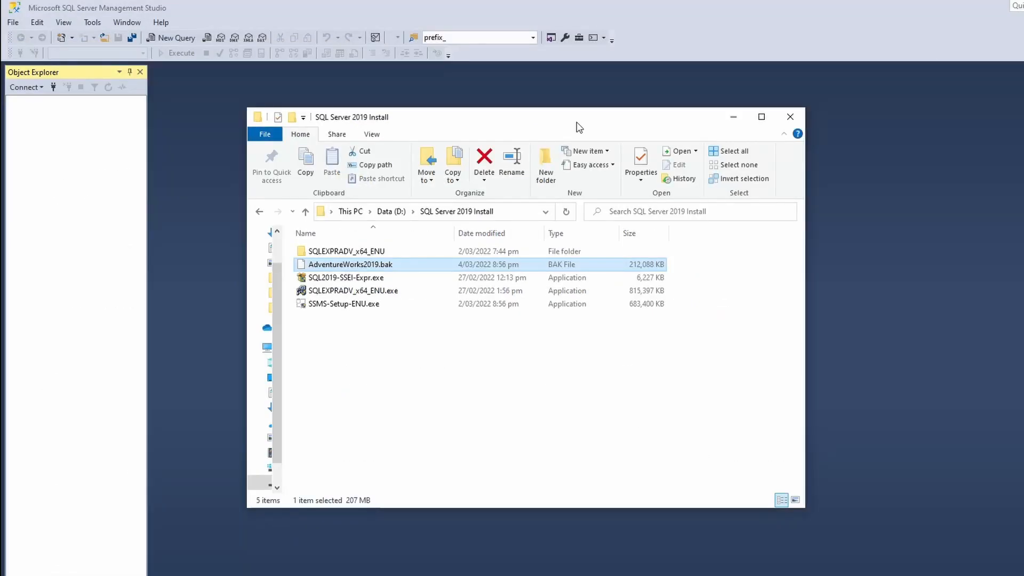
mouse_move(516, 103)
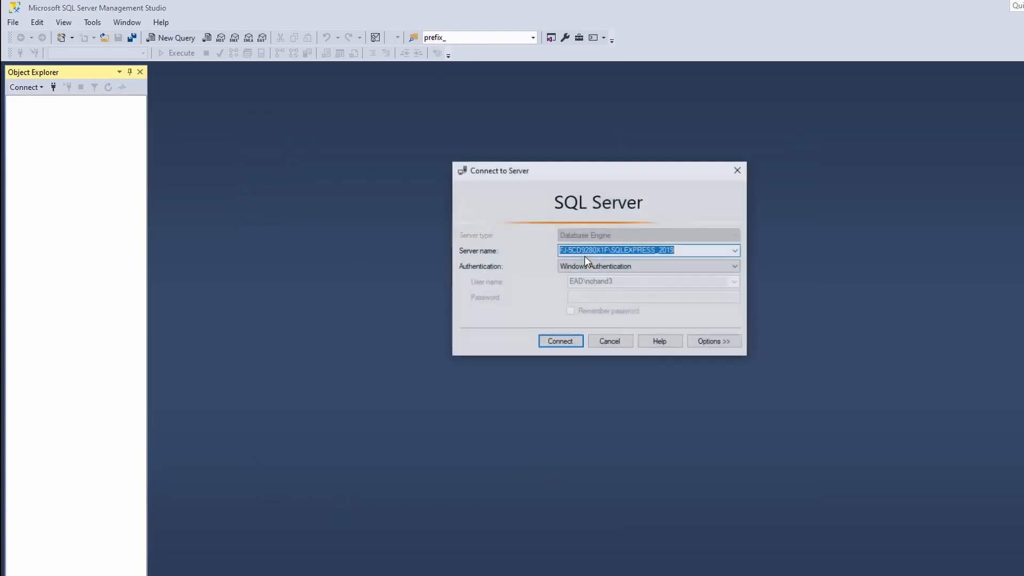
Connect to the local SQLEXPRESS_2019 instance using Windows Authentication.
click(613, 250)
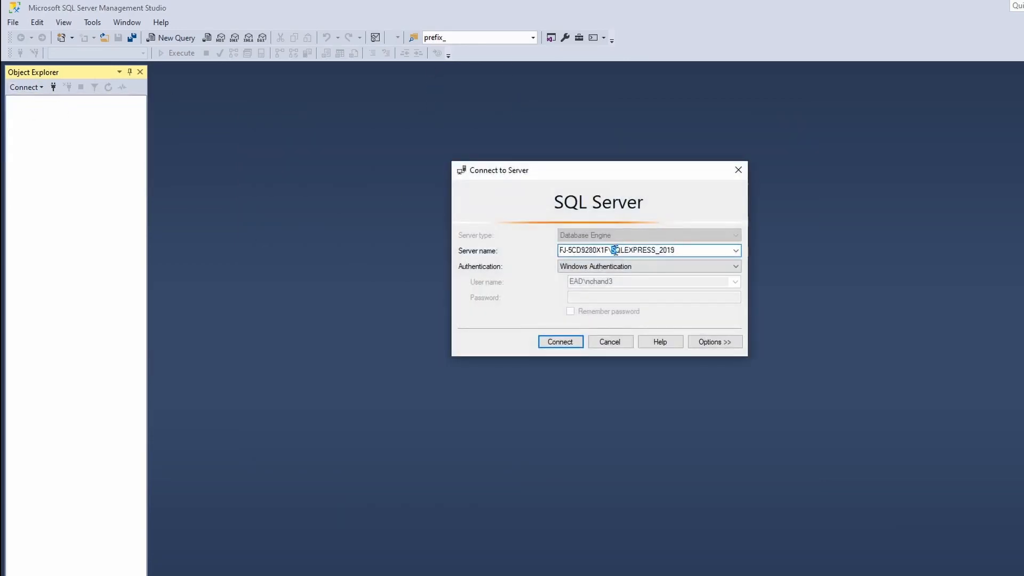
double_click(643, 250)
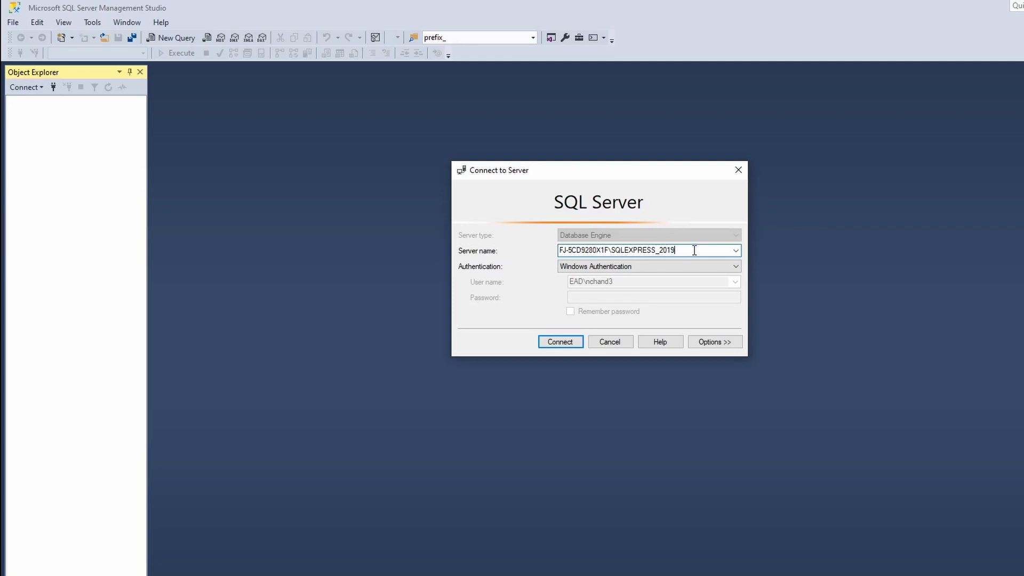
click(558, 341)
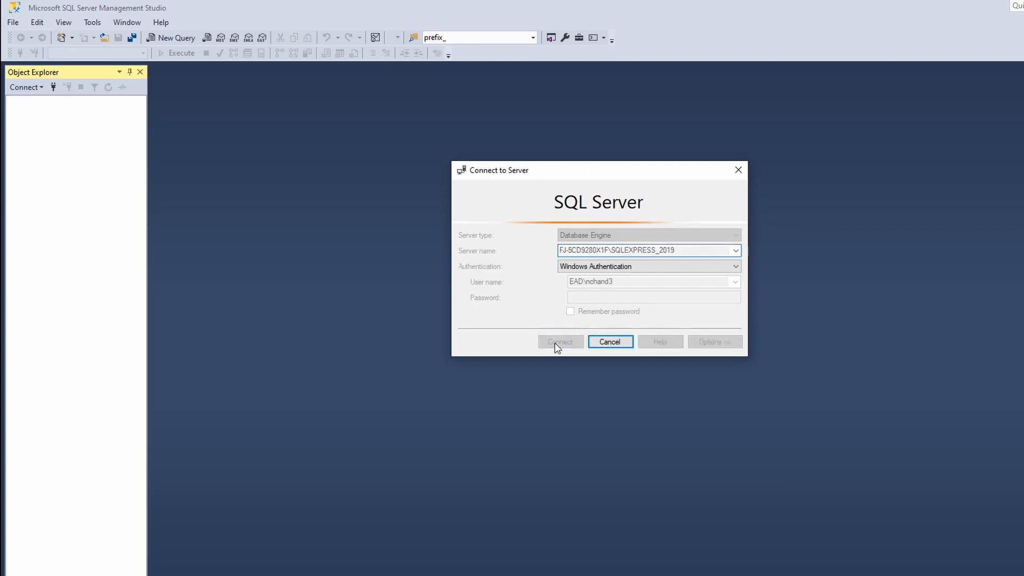
click(559, 341)
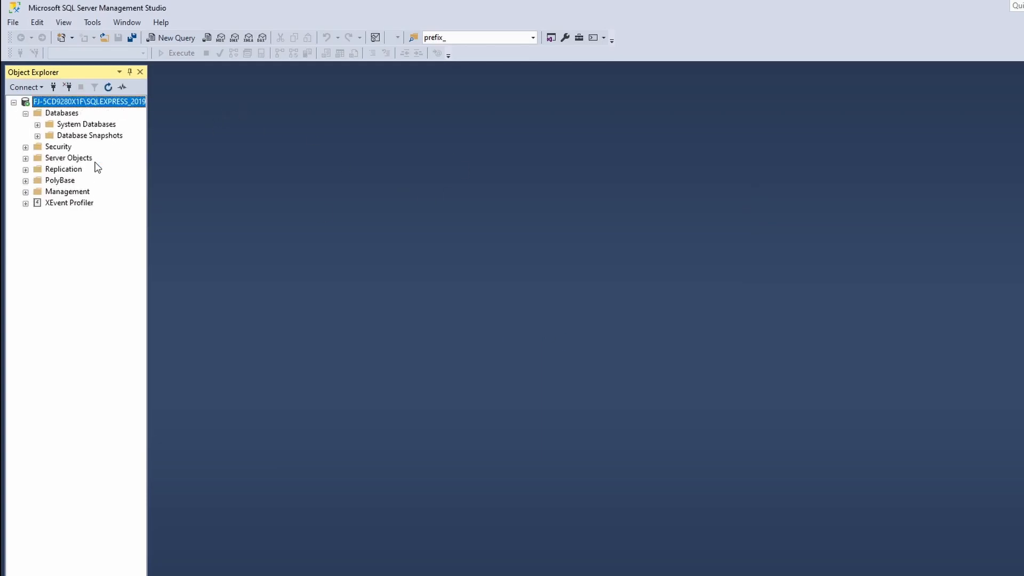
mouse_move(63, 116)
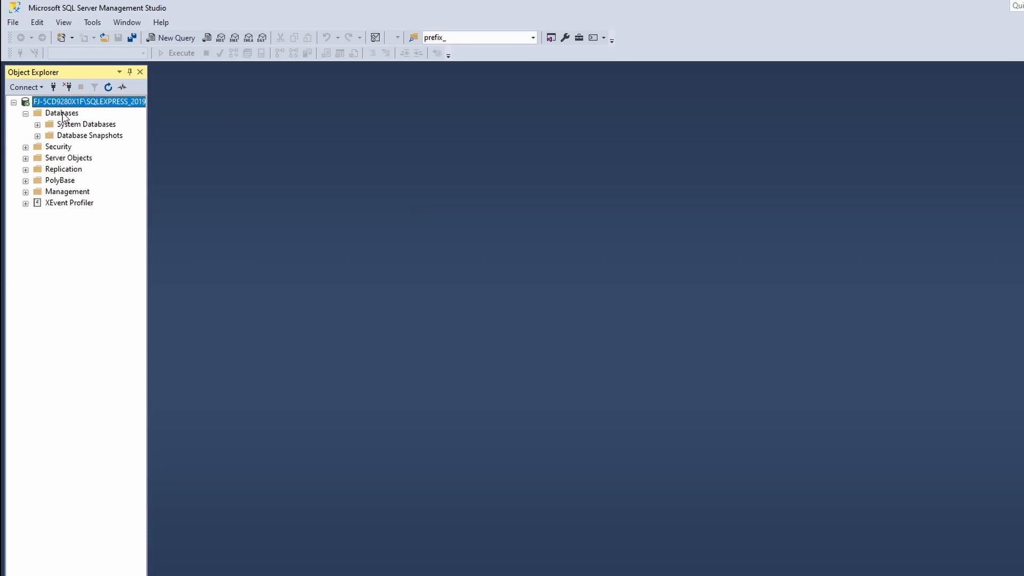
Start a New Database from the Databases node in Object Explorer.
right_click(61, 113)
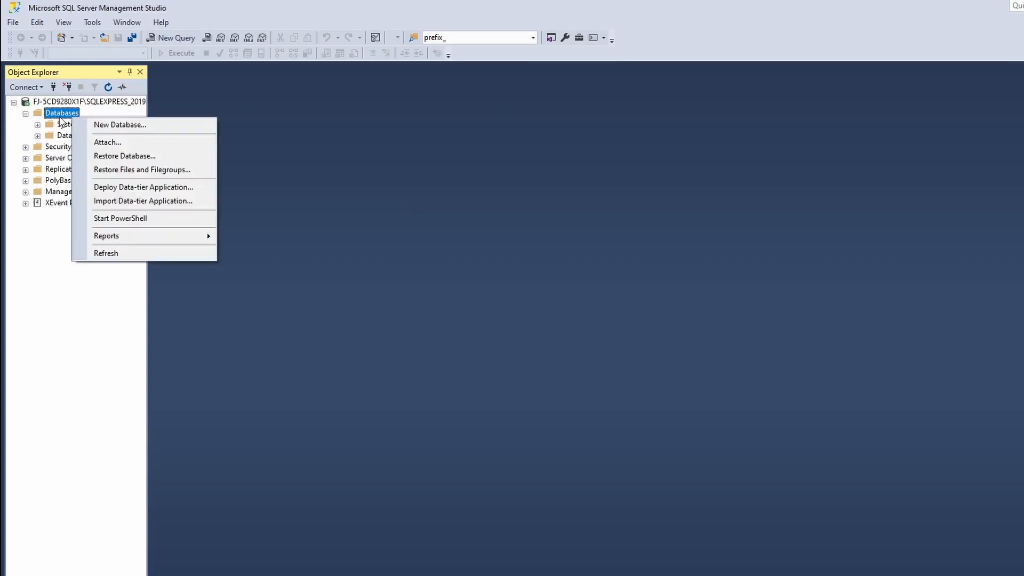
mouse_move(120, 124)
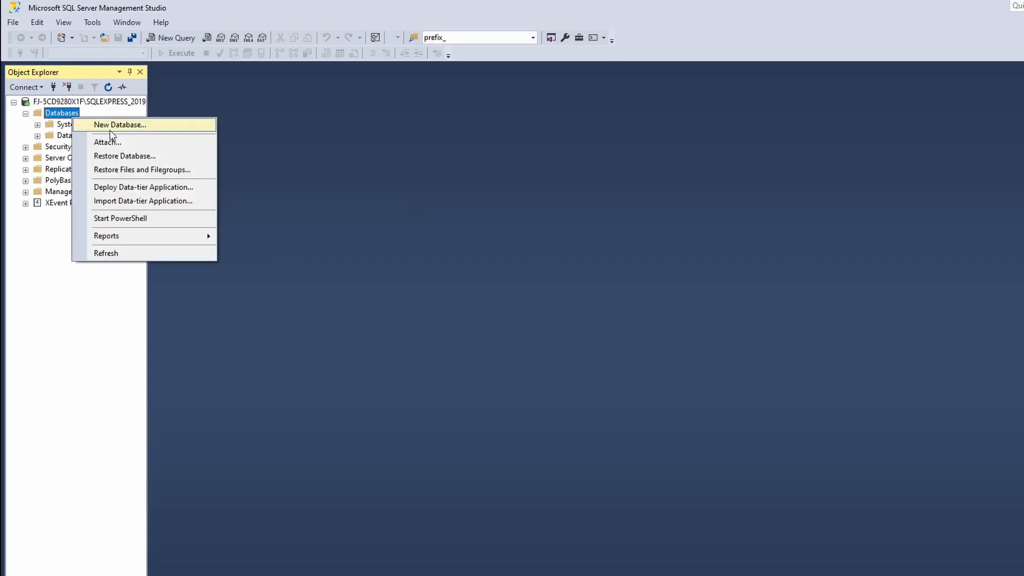
click(119, 124)
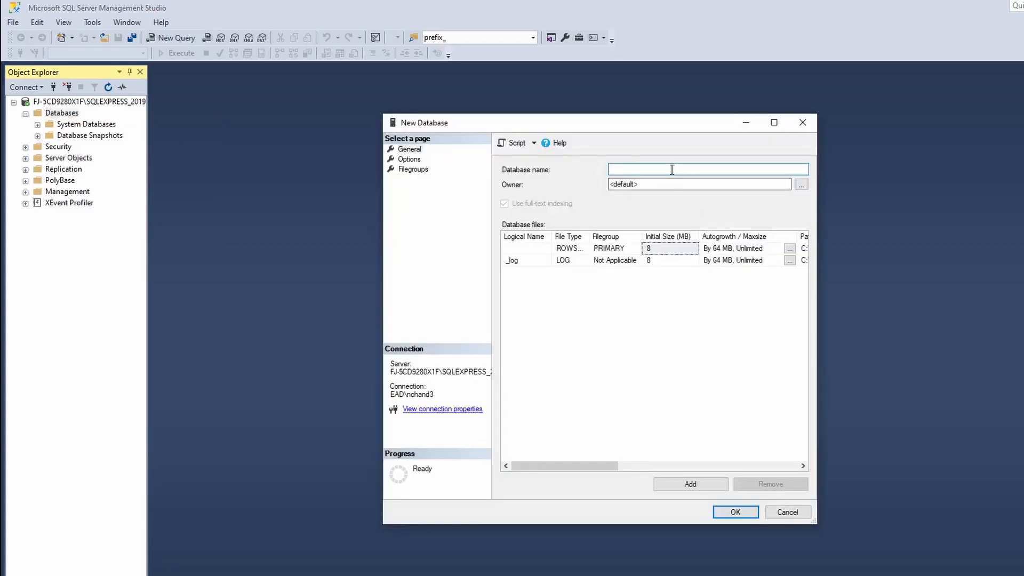
Create an empty database named AdventureWorks and select it in Object Explorer.
text(AdventureWorks)
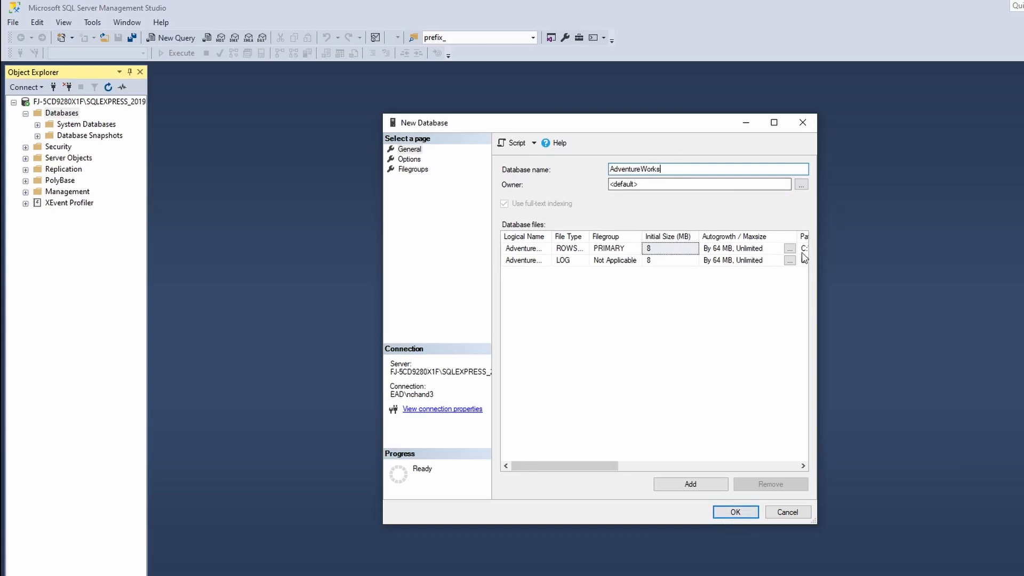
mouse_move(699, 196)
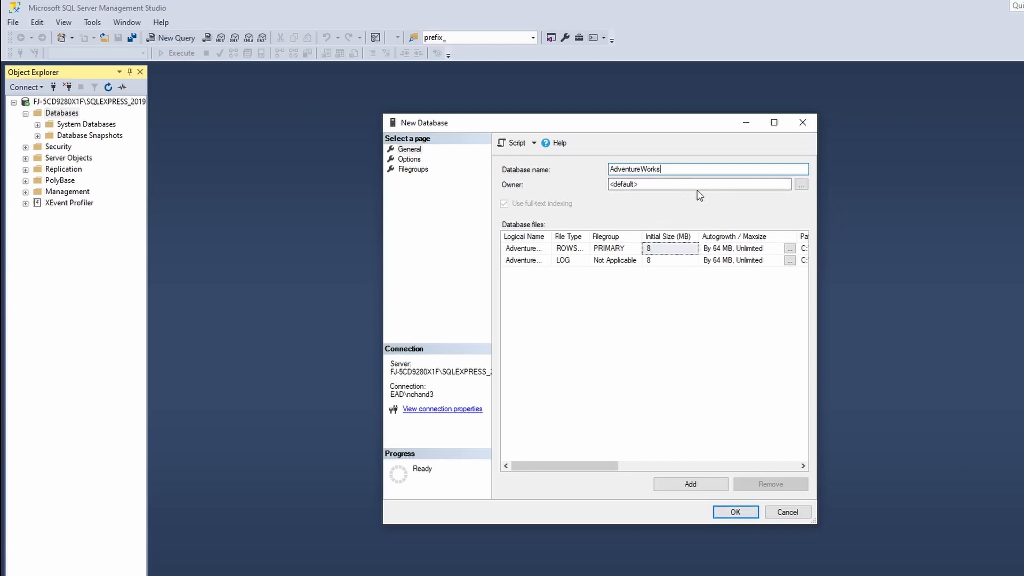
click(734, 512)
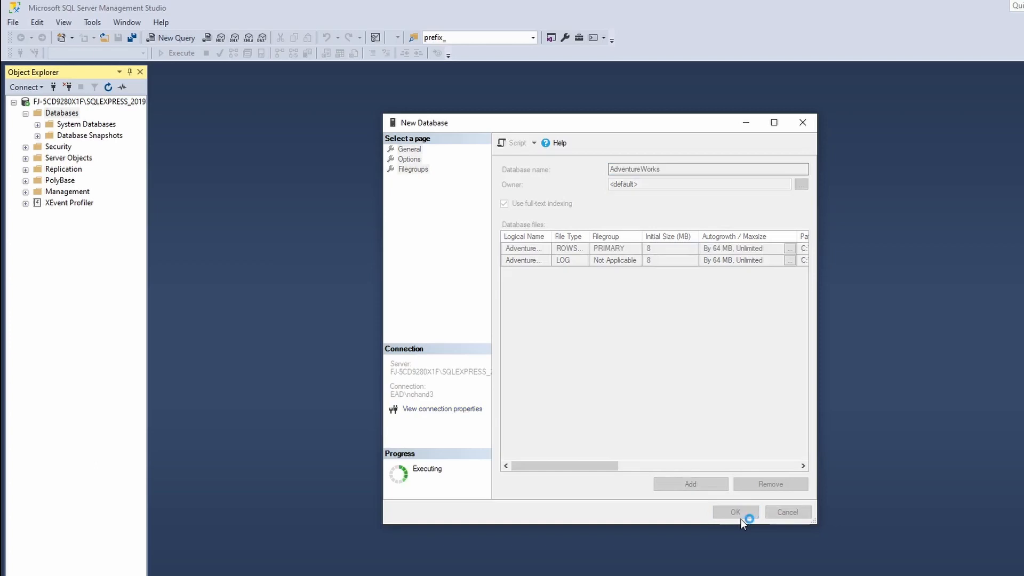
click(733, 512)
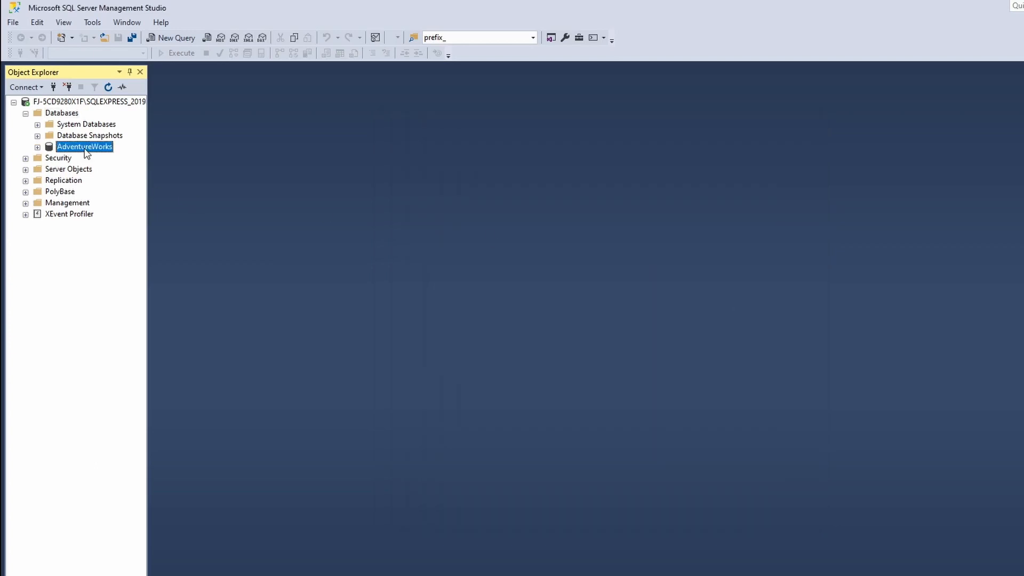
mouse_move(121, 157)
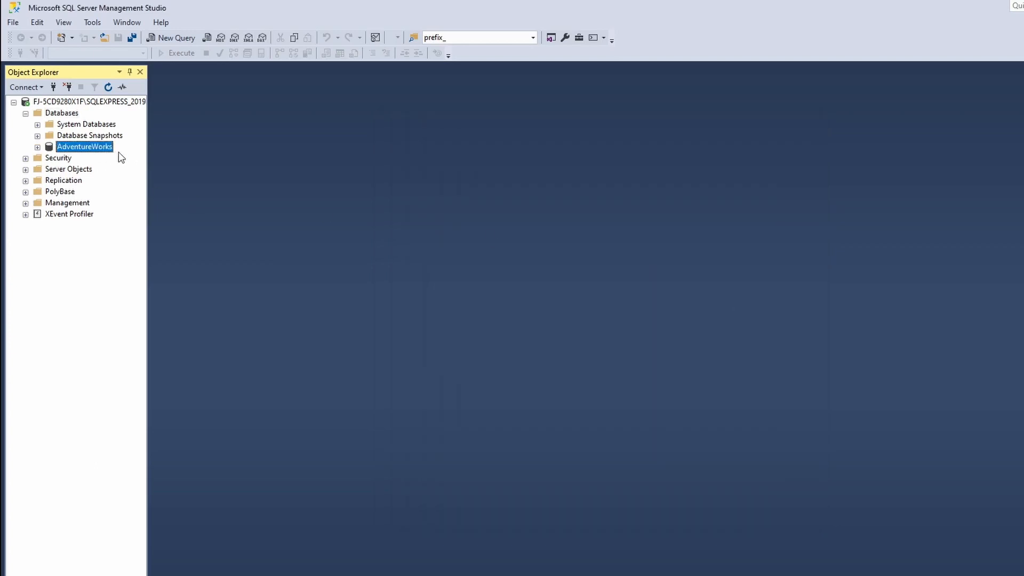
Bring up Restore Database for AdventureWorks via its Tasks menu.
right_click(85, 146)
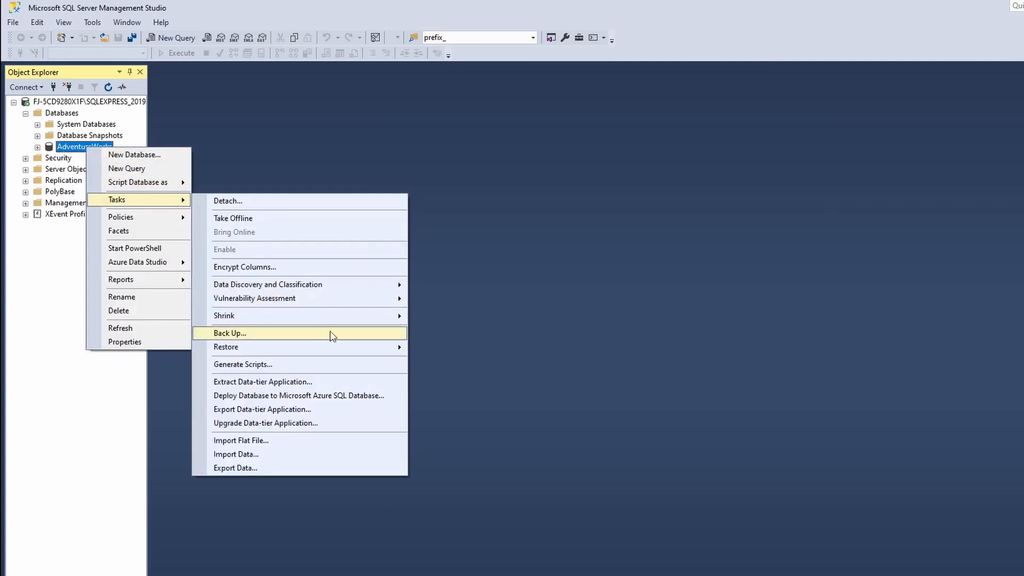
mouse_move(225, 346)
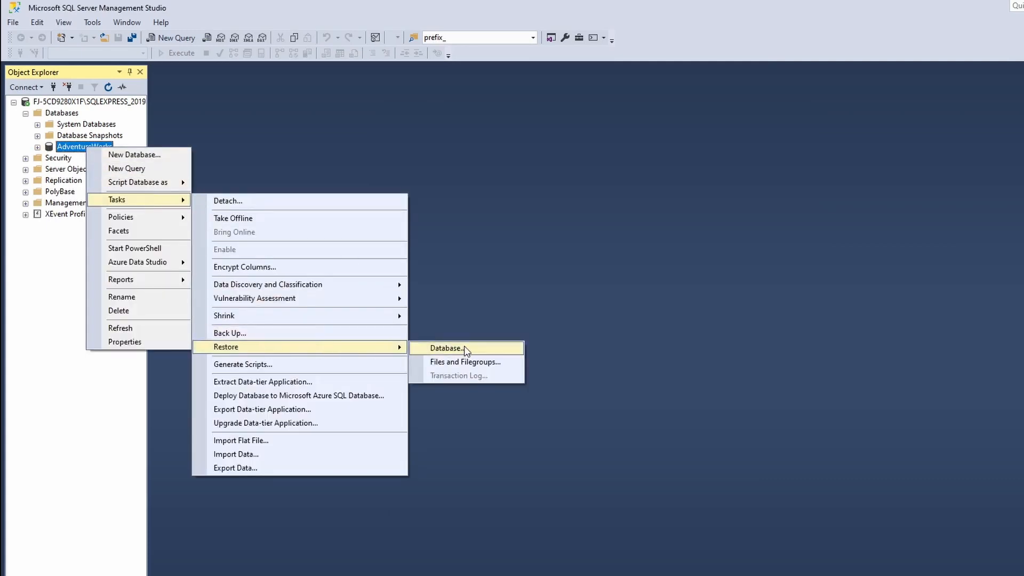
click(447, 347)
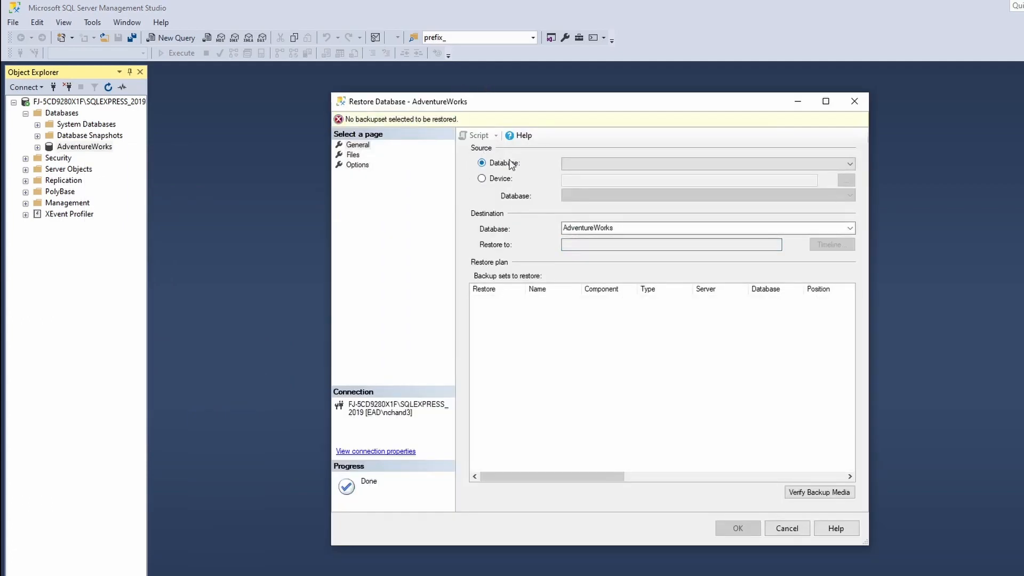
Choose Device as the restore source and begin adding a backup file.
click(482, 179)
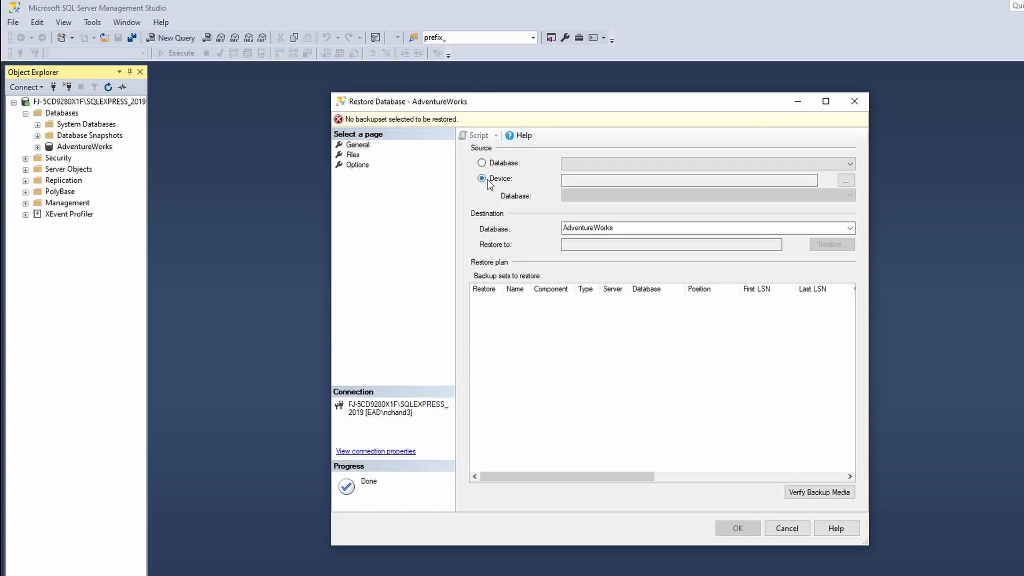
click(846, 180)
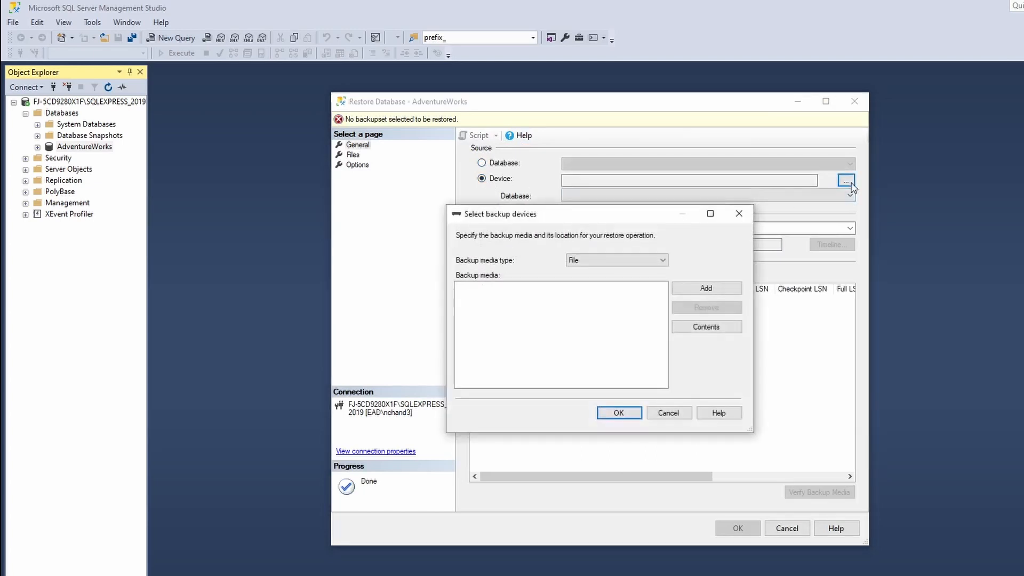
mouse_move(546, 311)
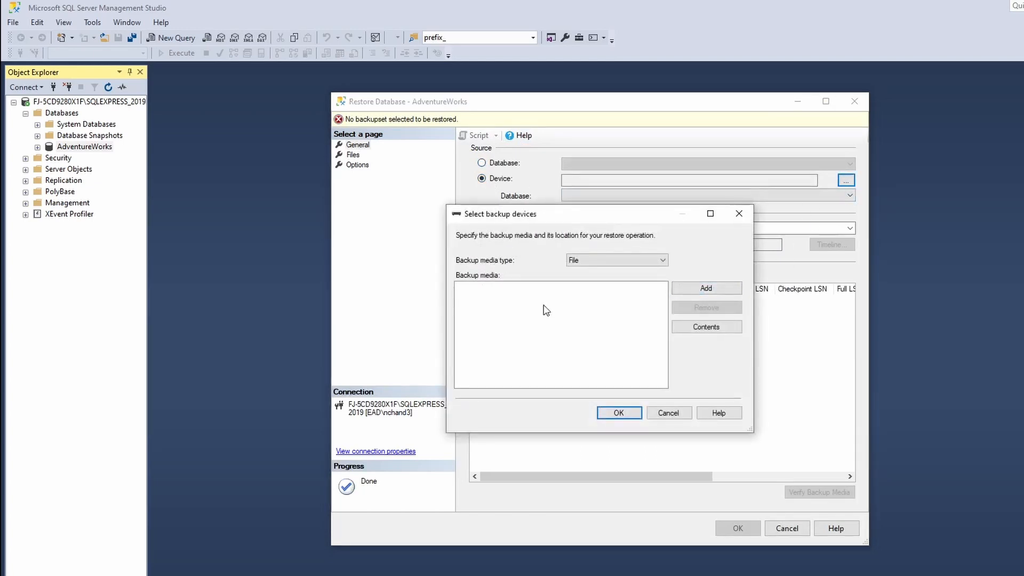
click(705, 288)
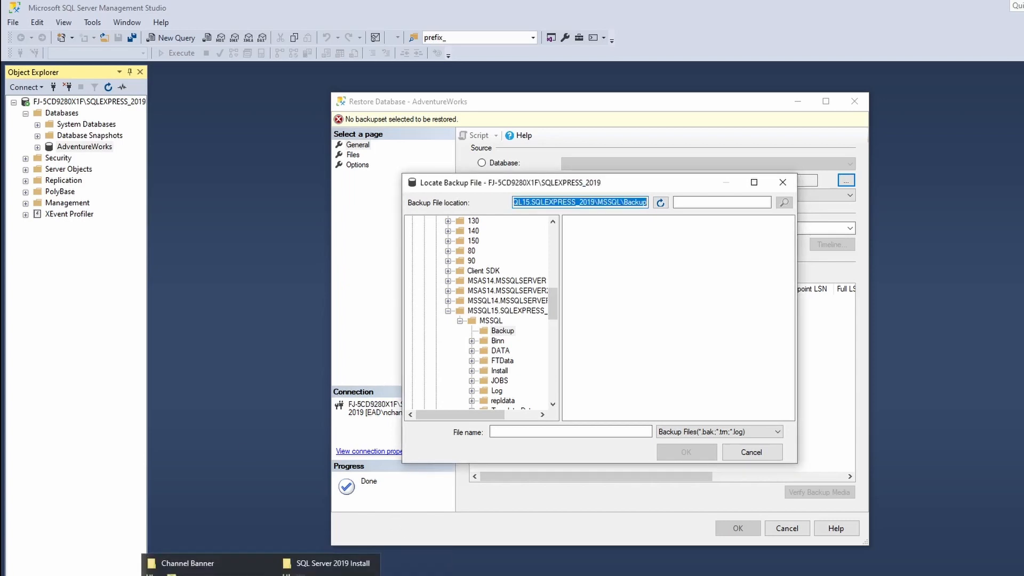
Add D:\SQL Server 2019 Install\AdventureWorks2019.bak as the backup media.
click(328, 563)
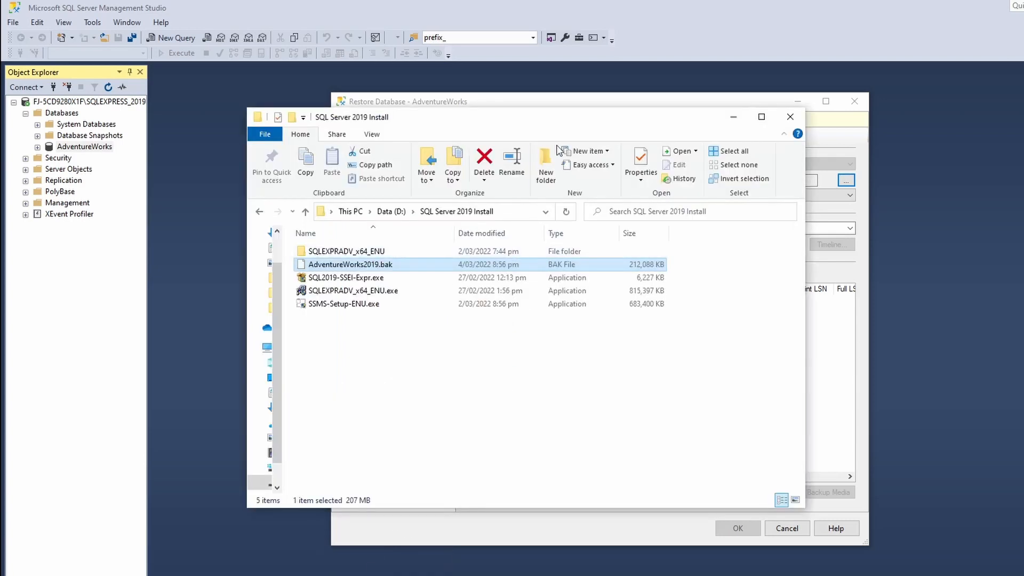
click(431, 211)
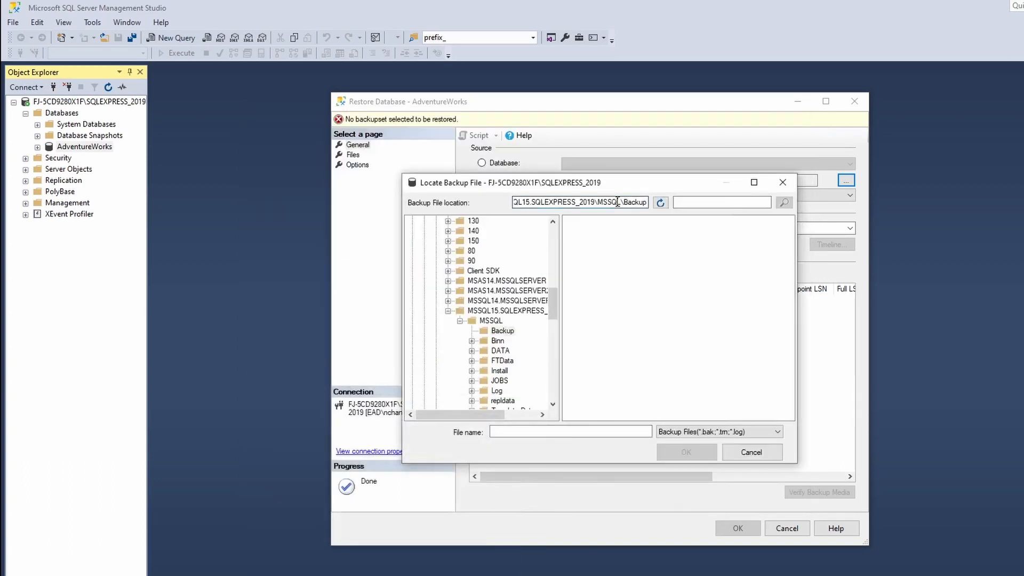
text(D:\SQL Server 2019 Install)
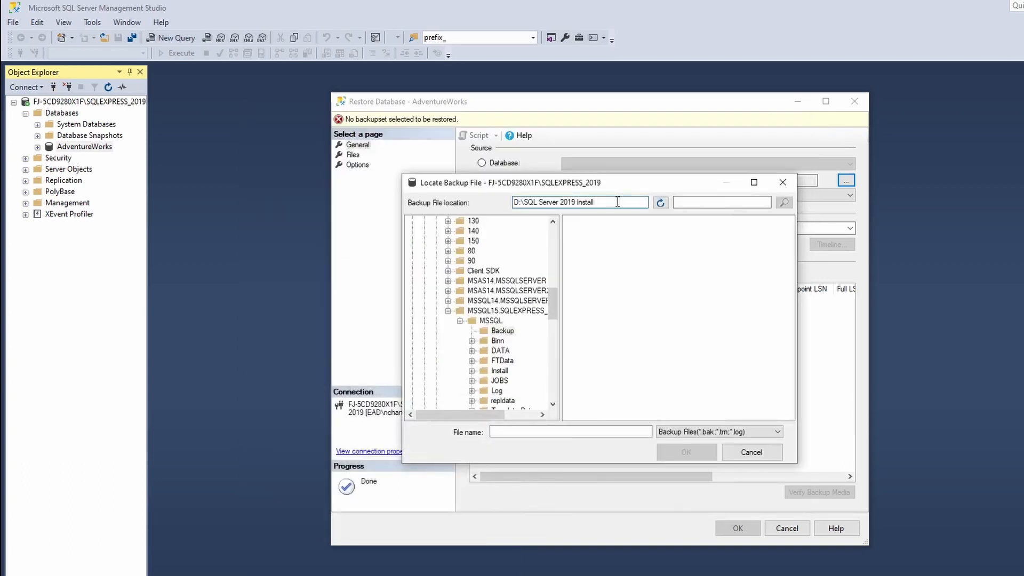
click(611, 232)
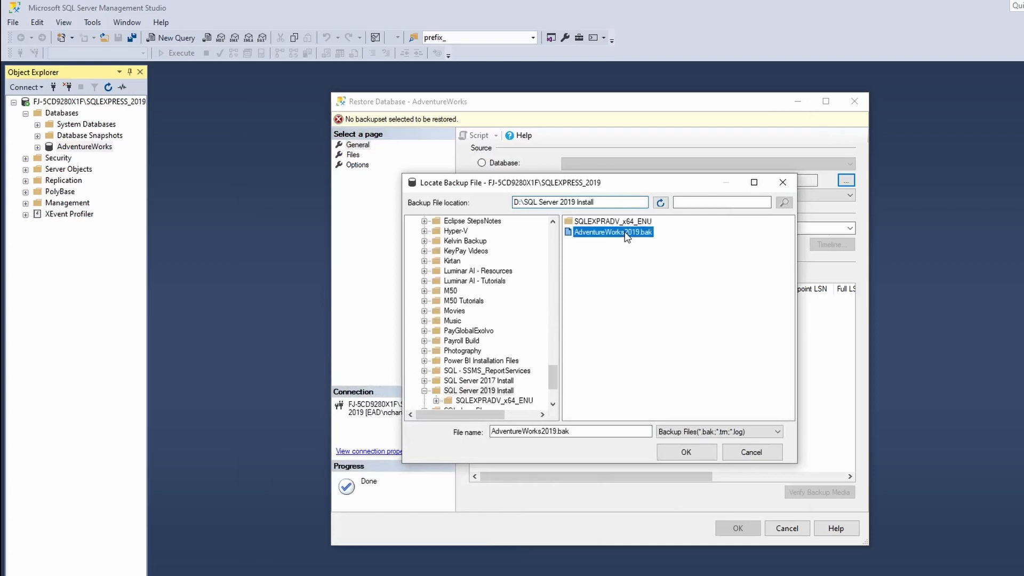
mouse_move(634, 240)
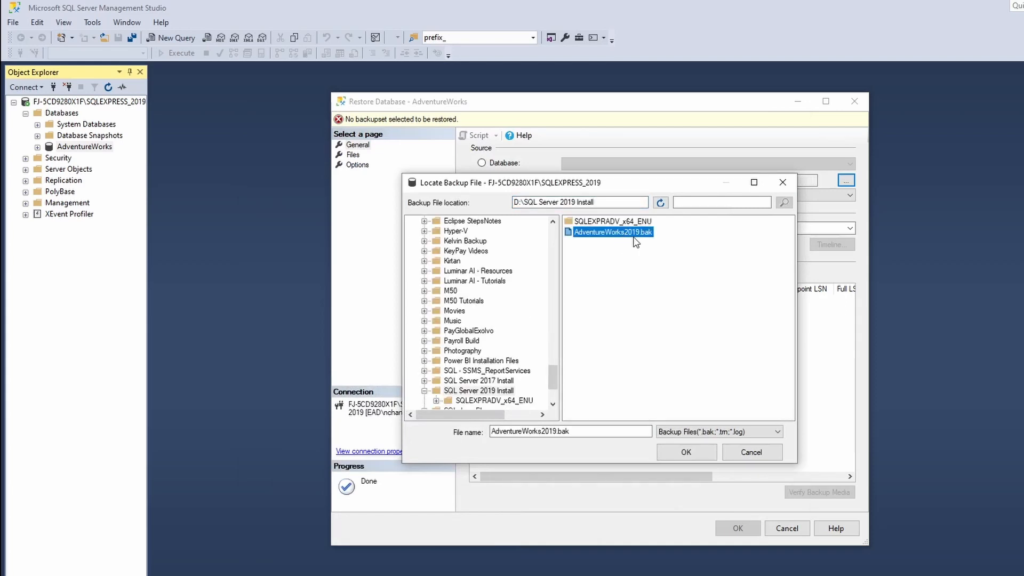
click(686, 452)
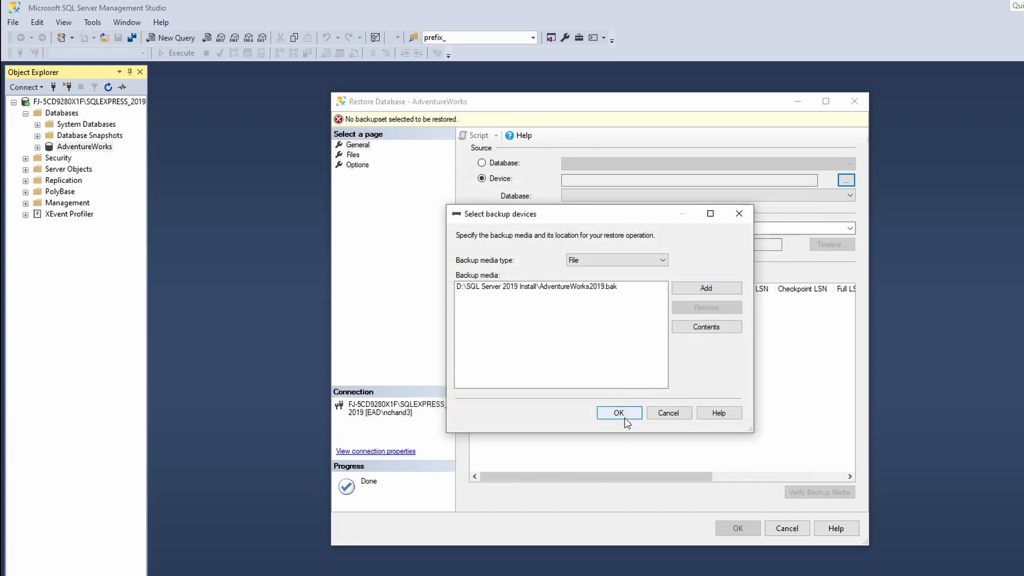
Confirm AdventureWorks2019.bak as the device and verify the backup media successfully.
click(618, 412)
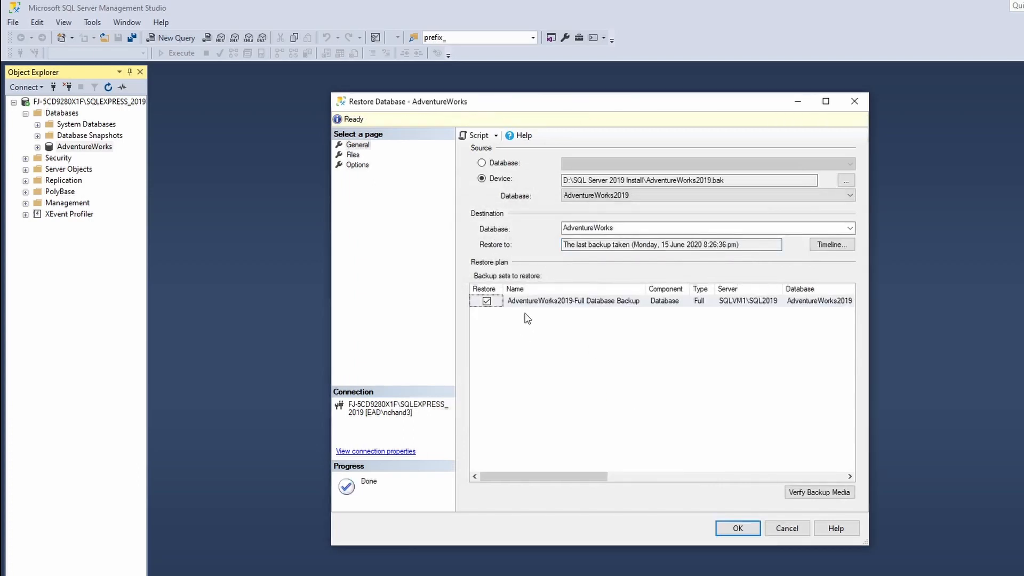
mouse_move(600, 309)
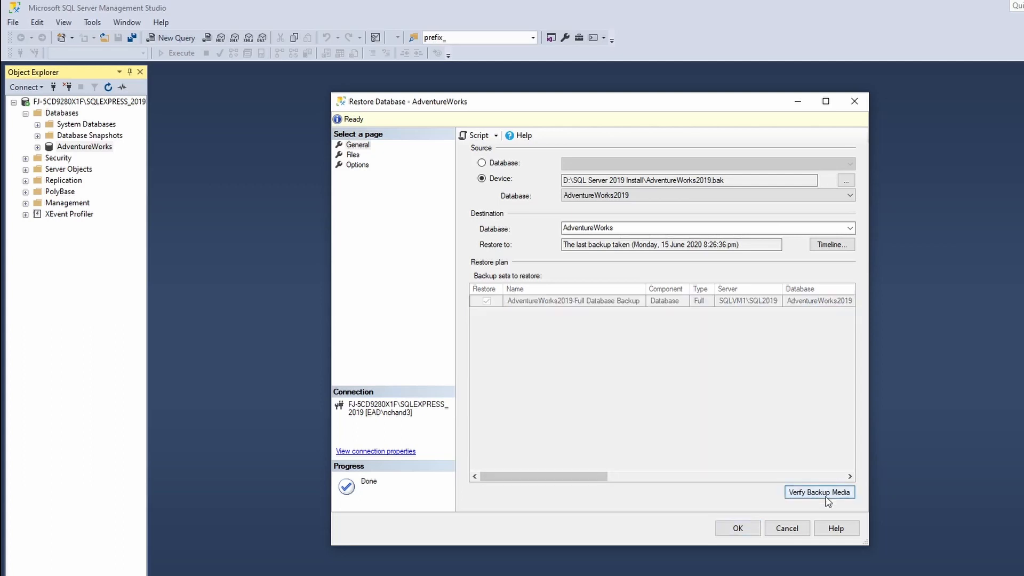
click(818, 491)
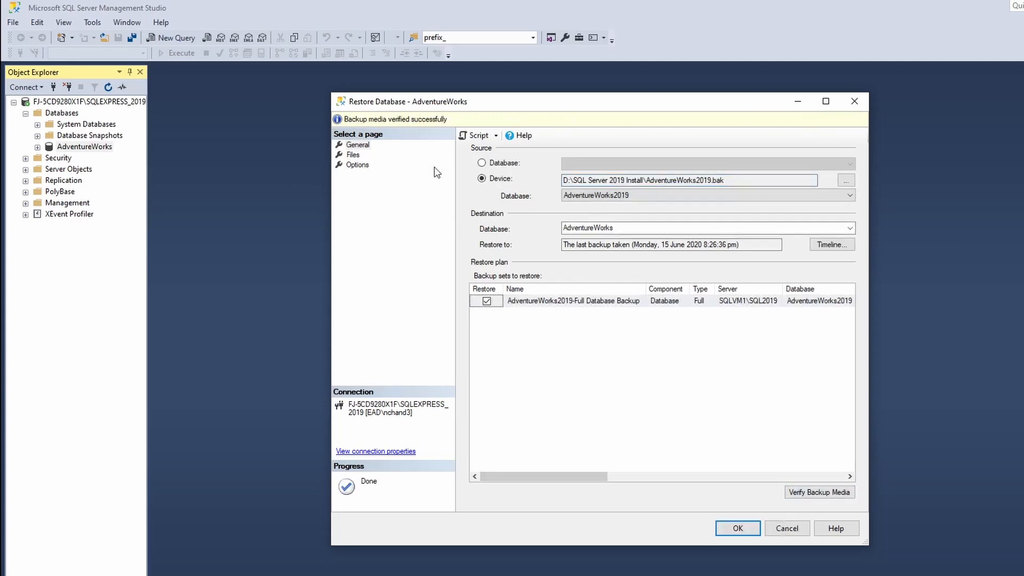
mouse_move(425, 128)
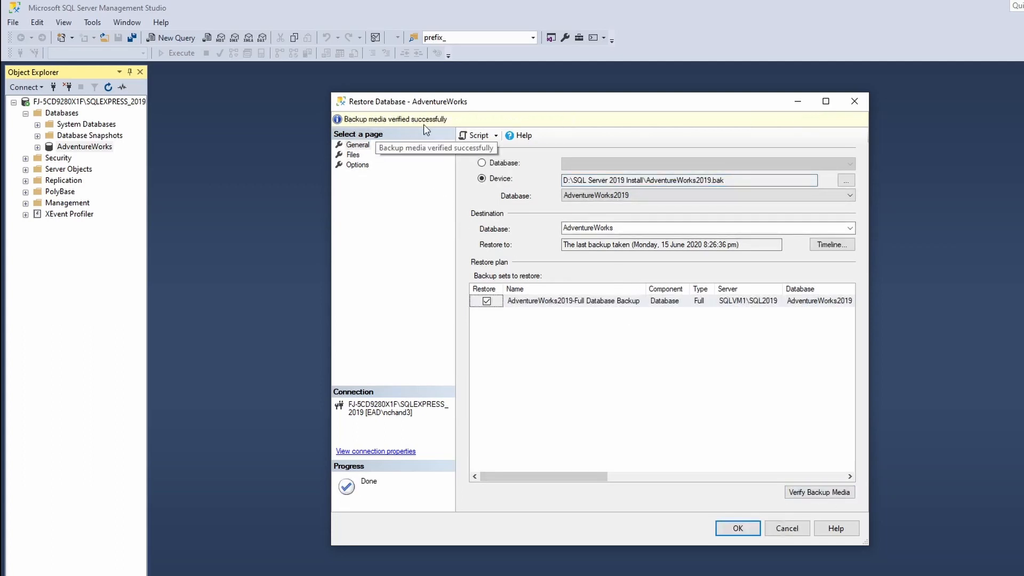
mouse_move(475, 135)
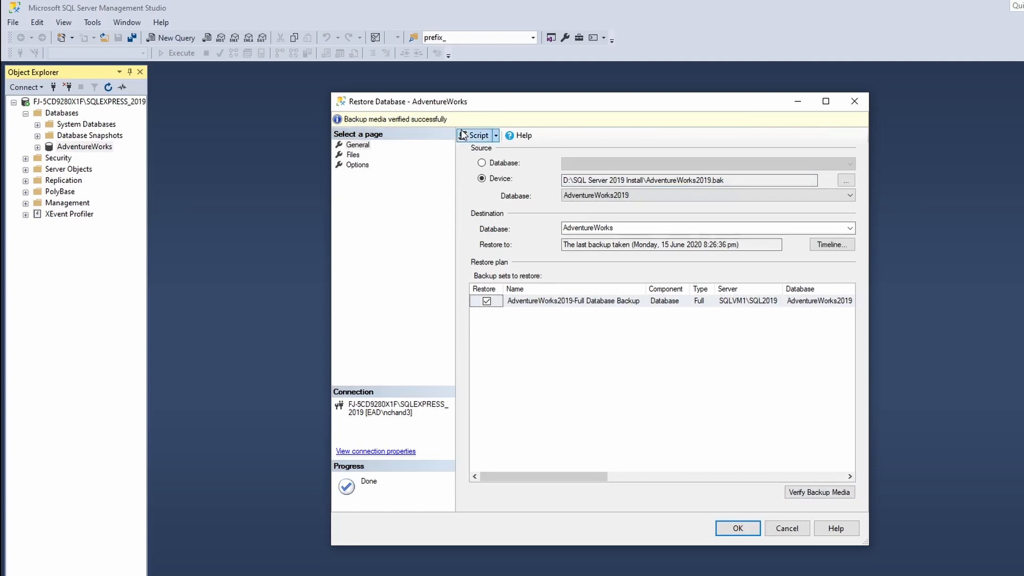
mouse_move(819, 492)
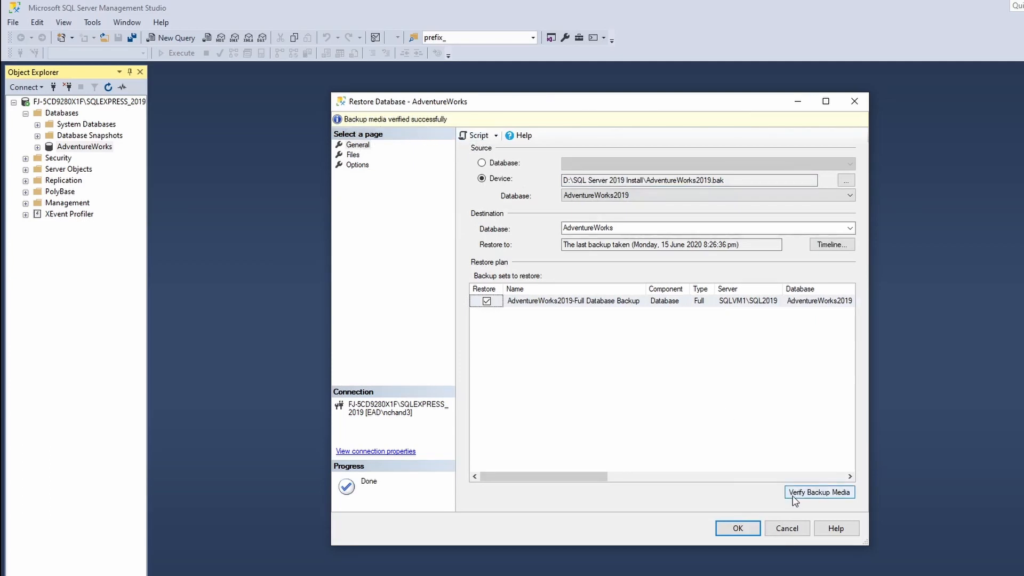
mouse_move(577, 336)
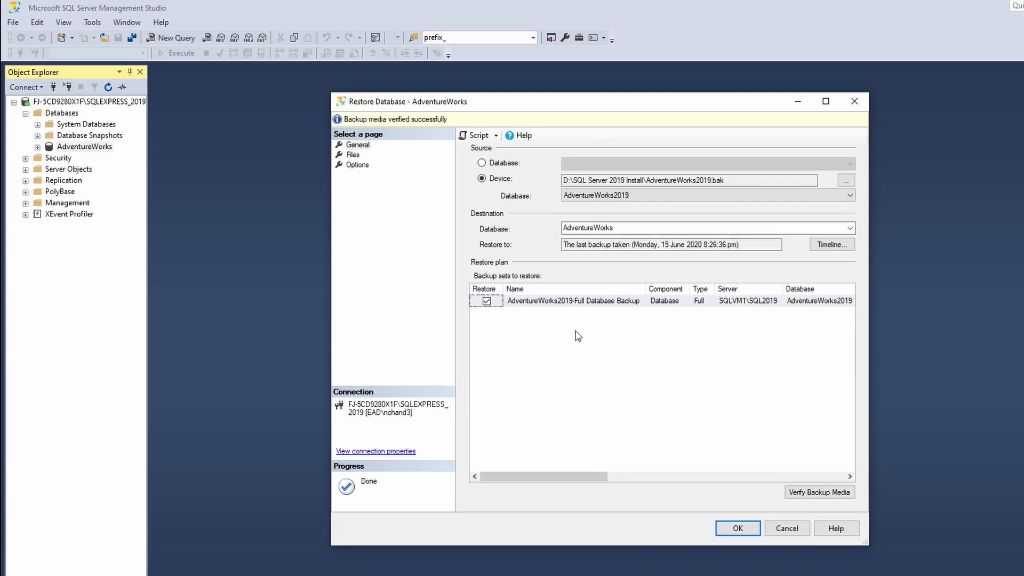
Restore AdventureWorks with Overwrite existing database (WITH REPLACE) and dismiss the success notice.
click(357, 164)
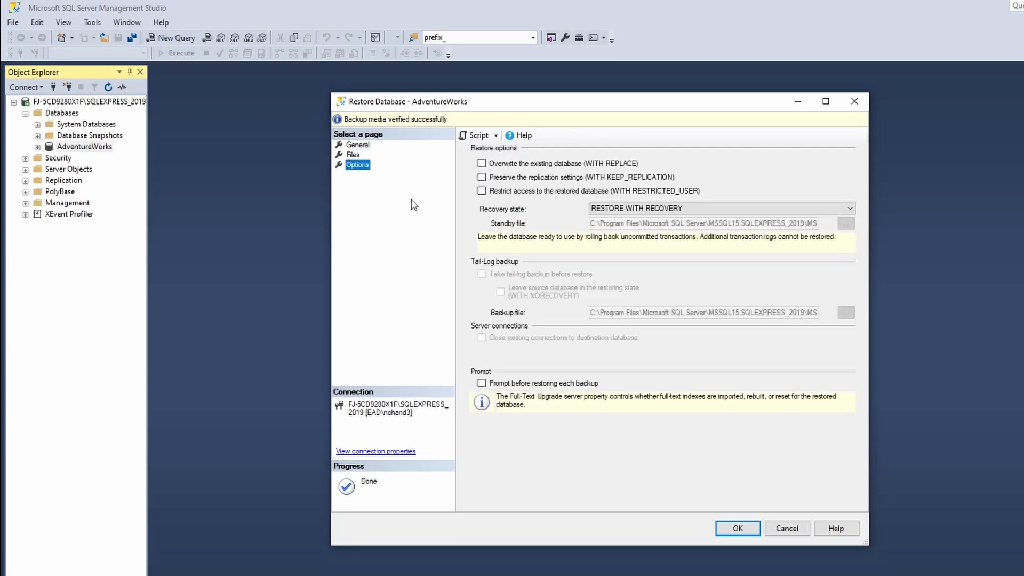
click(482, 163)
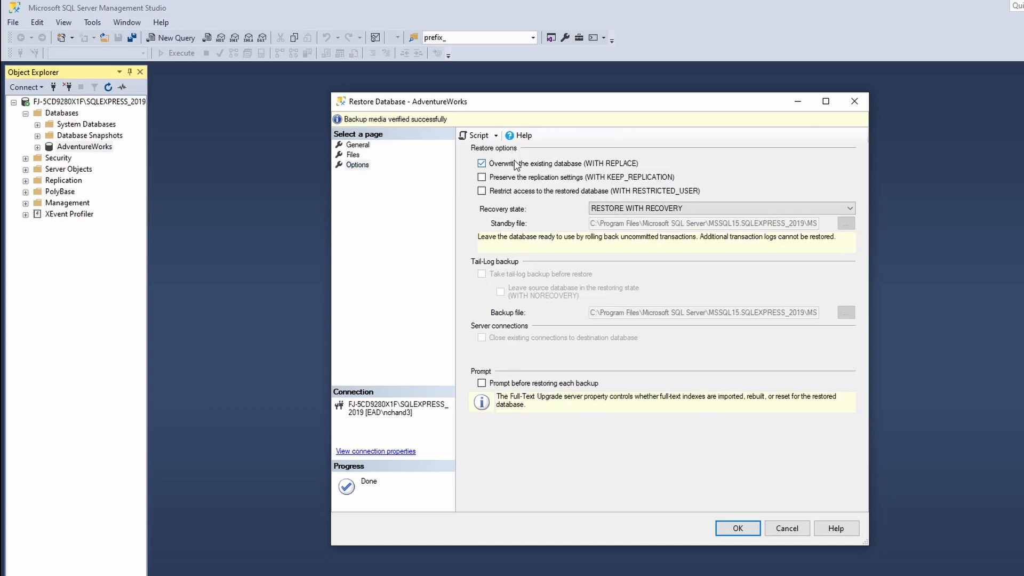
mouse_move(538, 169)
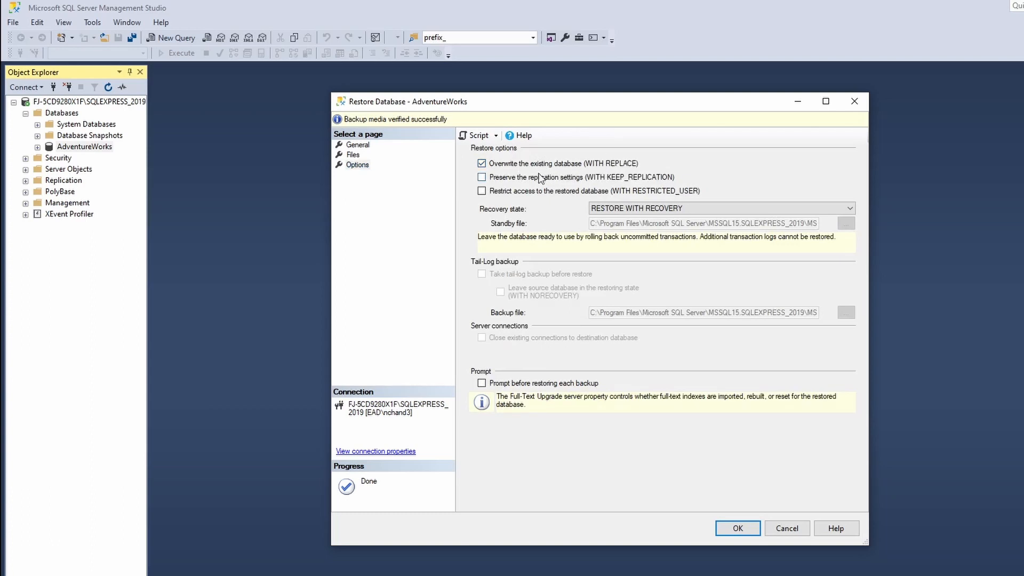
mouse_move(737, 527)
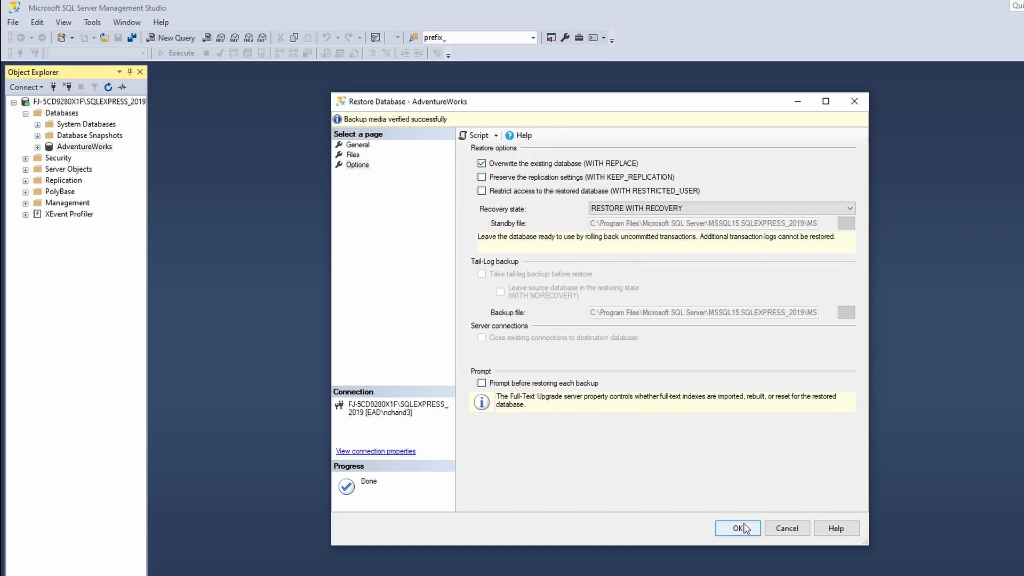
click(736, 528)
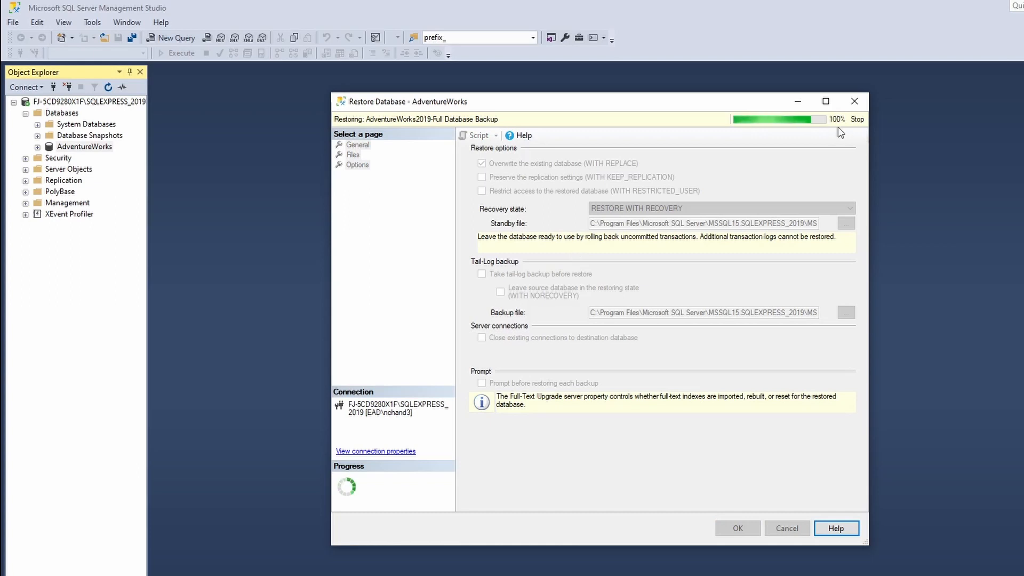
mouse_move(492, 187)
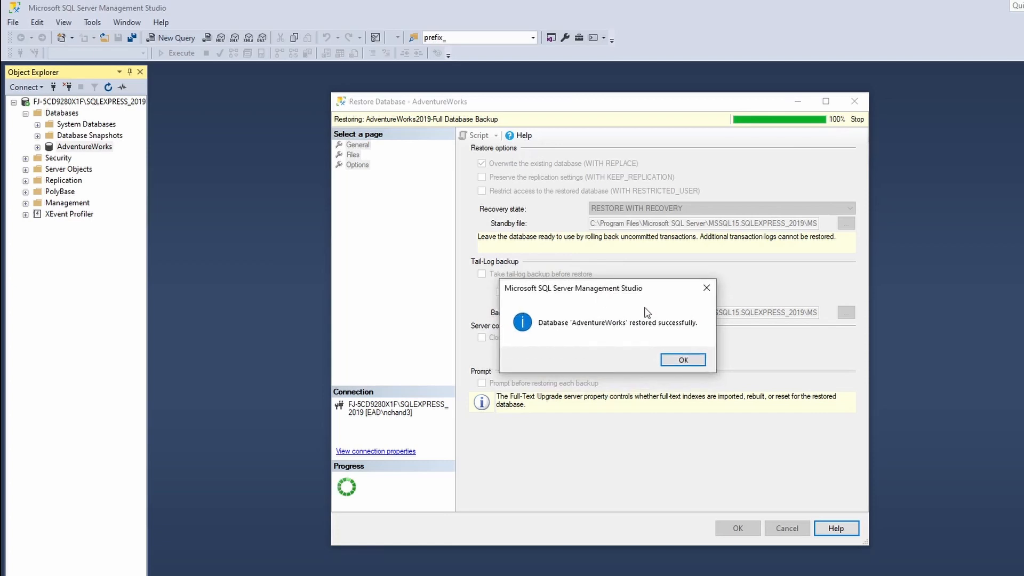
click(681, 359)
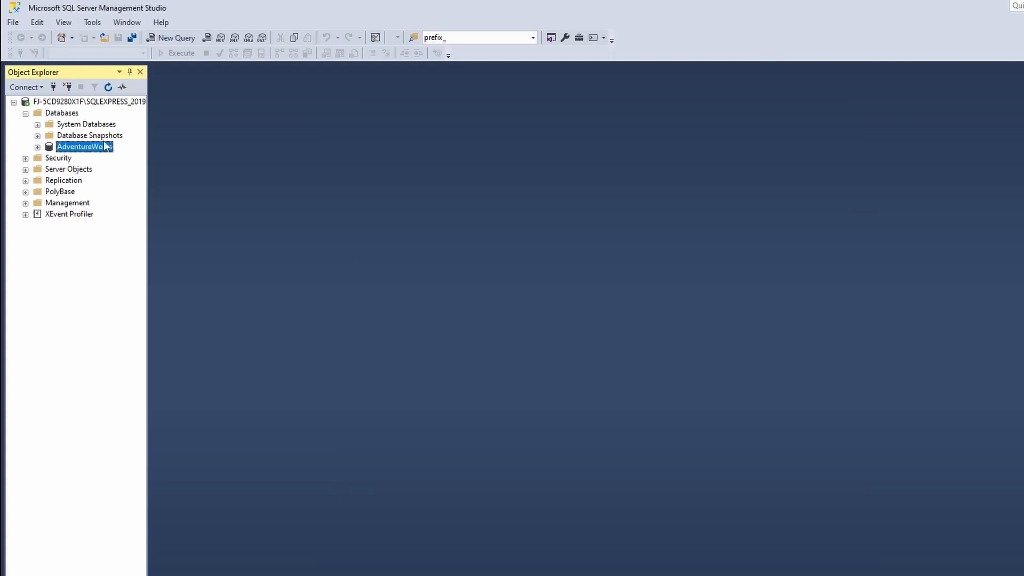
Expand AdventureWorks Tables and widen Object Explorer so full table names are readable.
click(38, 146)
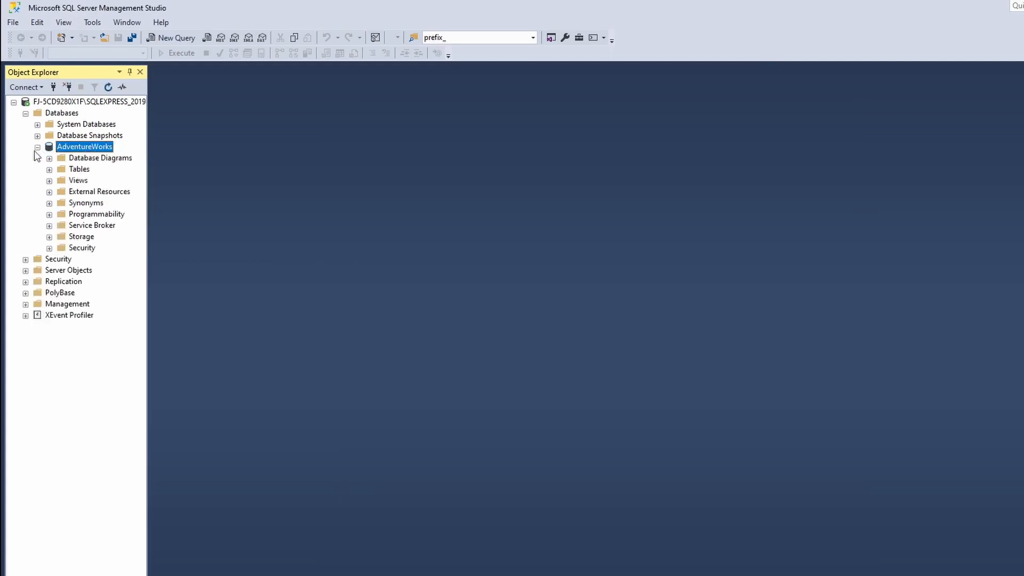
mouse_move(49, 171)
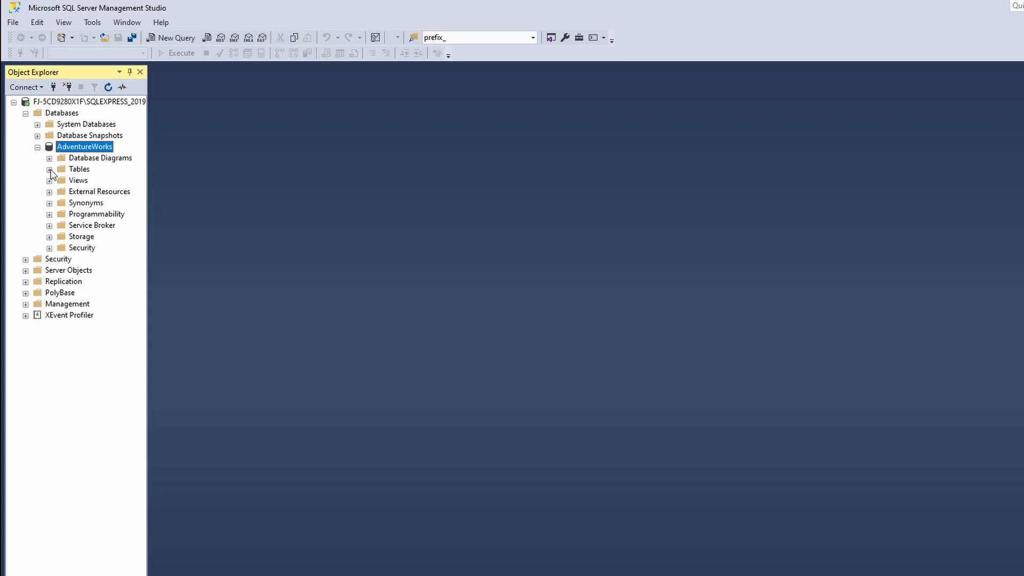
click(49, 169)
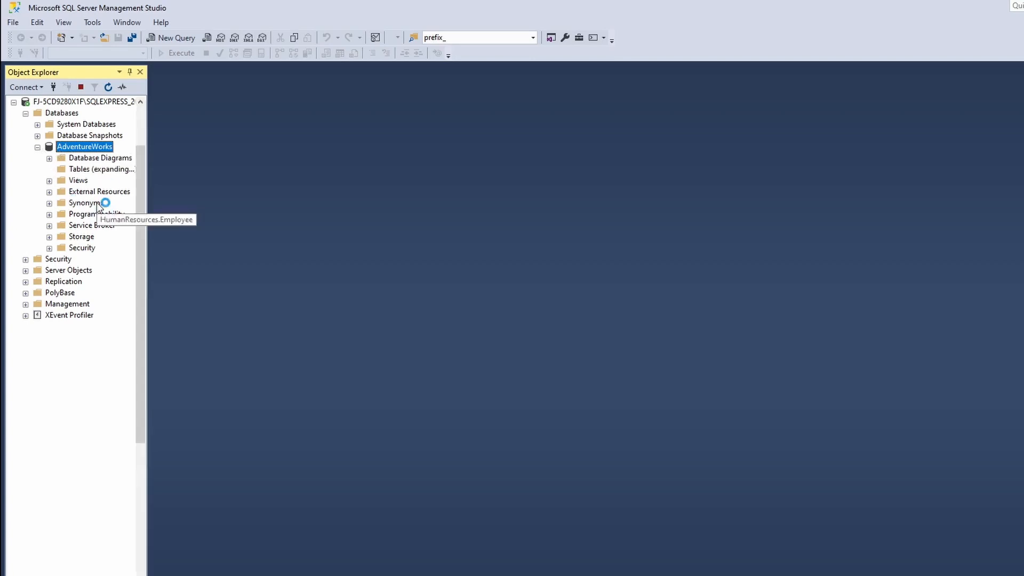
click(61, 168)
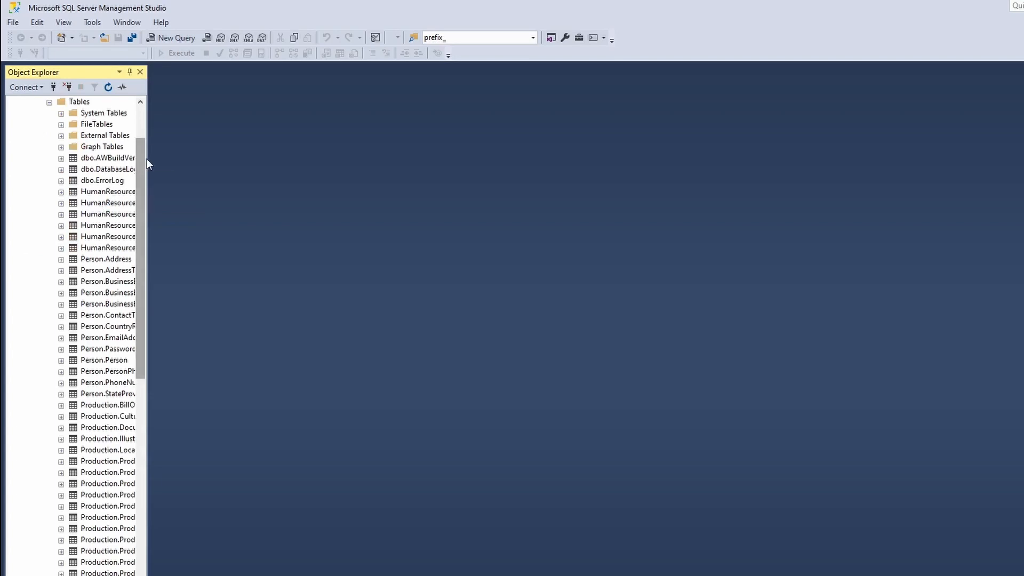
drag(140, 163, 178, 164)
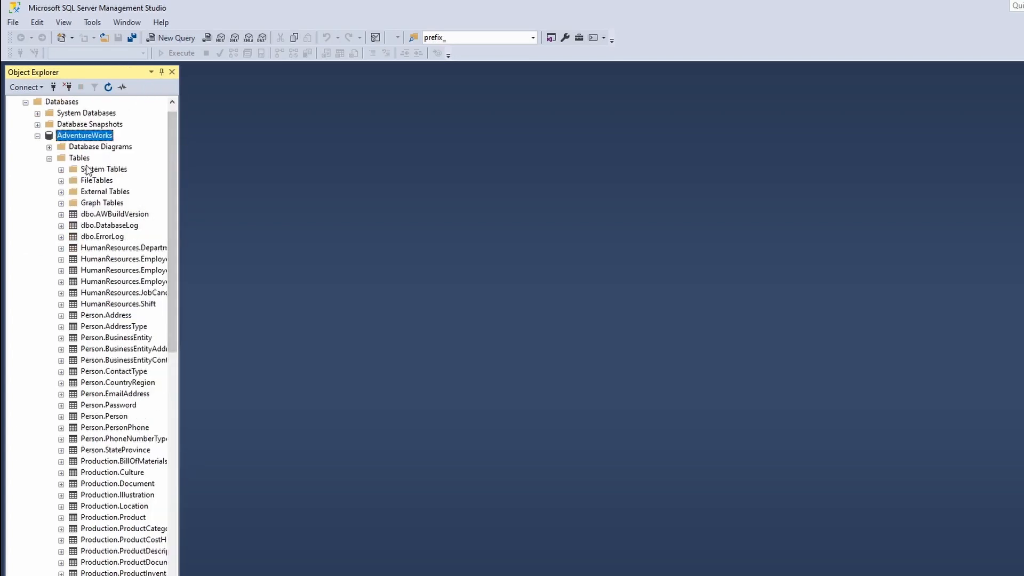
mouse_move(125, 281)
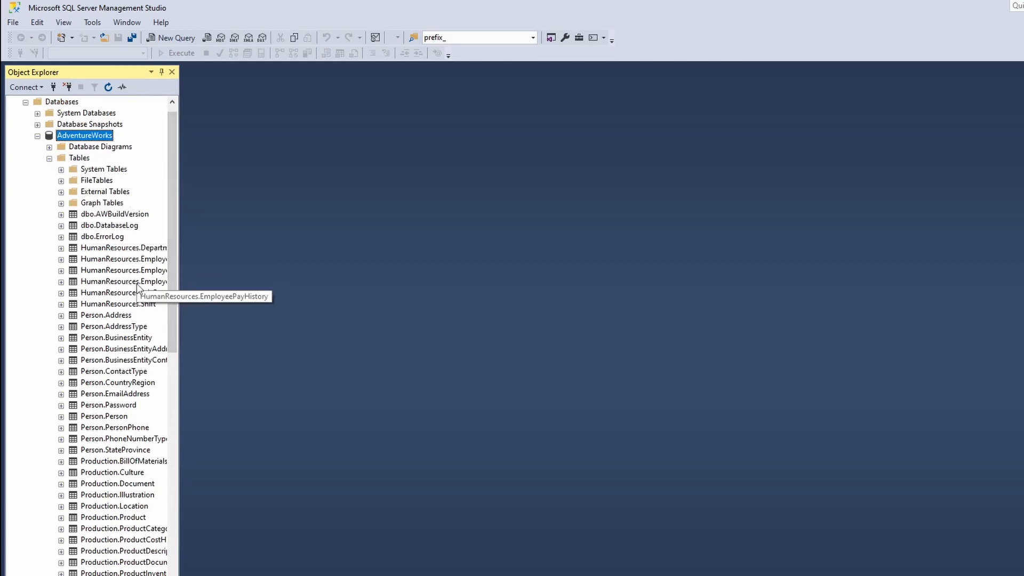
mouse_move(215, 253)
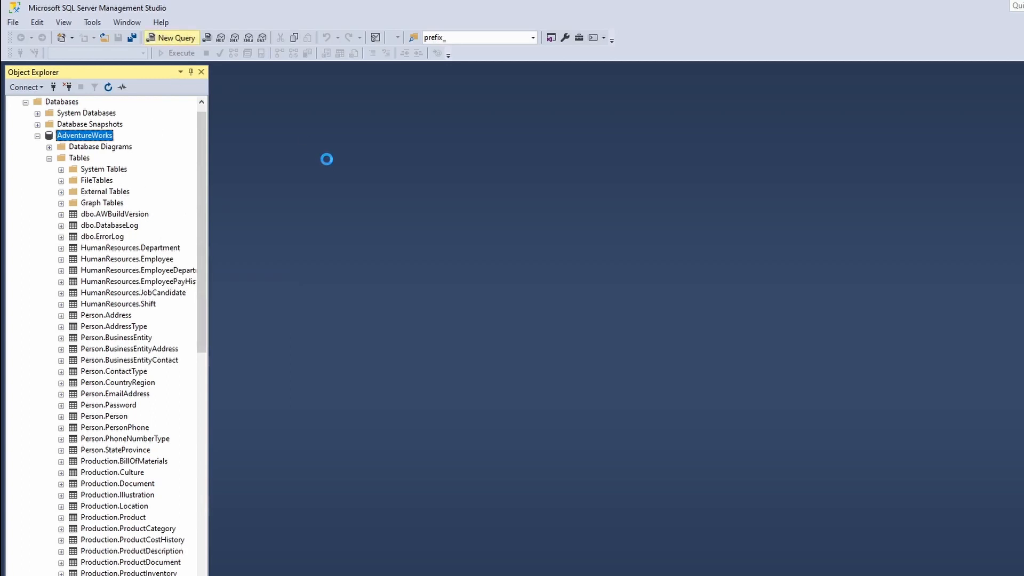
Run USE [AdventureWorks] and SELECT * FROM HumanResources.Employee in a new query, returning employee rows.
click(170, 37)
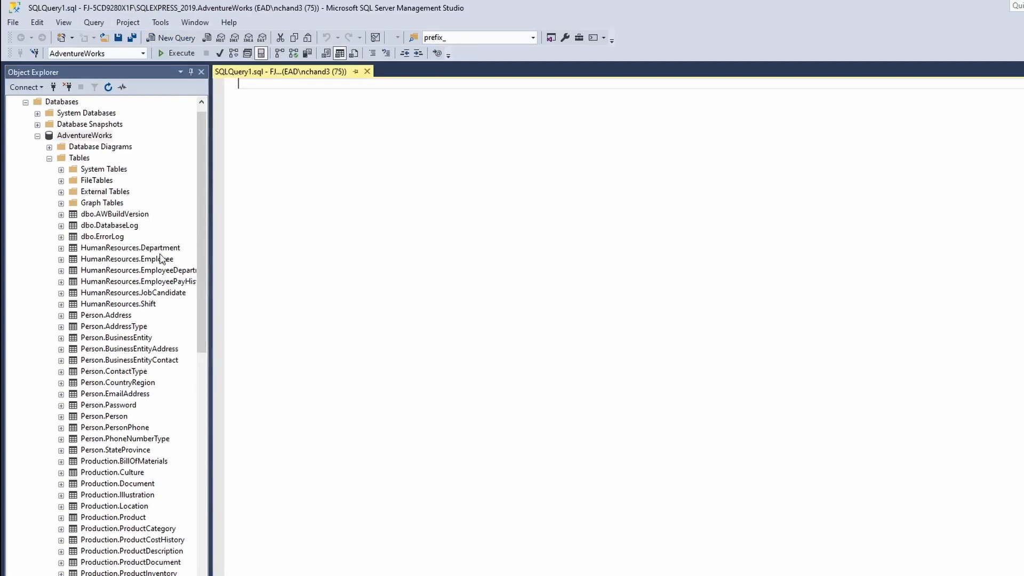
click(130, 247)
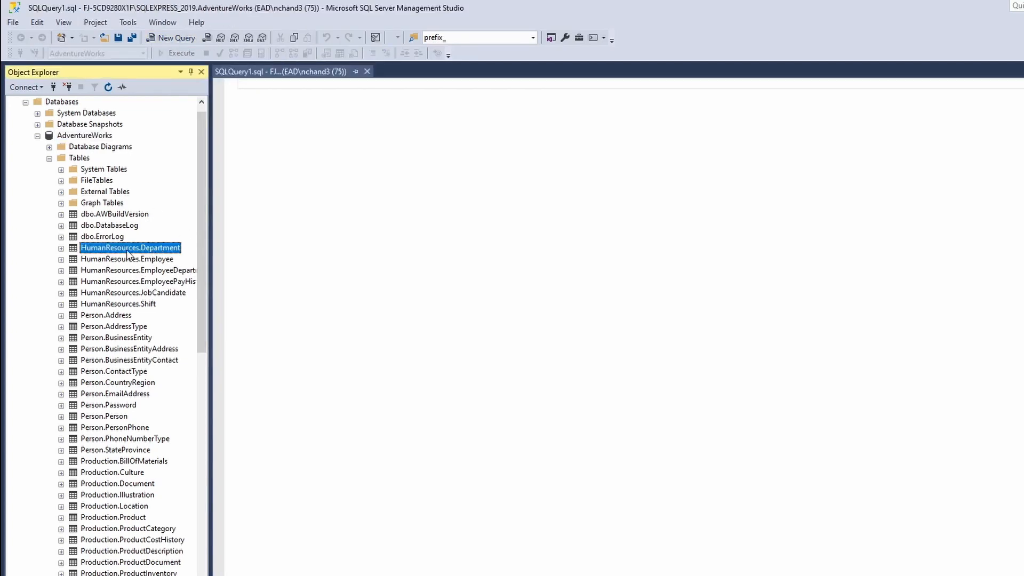
click(127, 259)
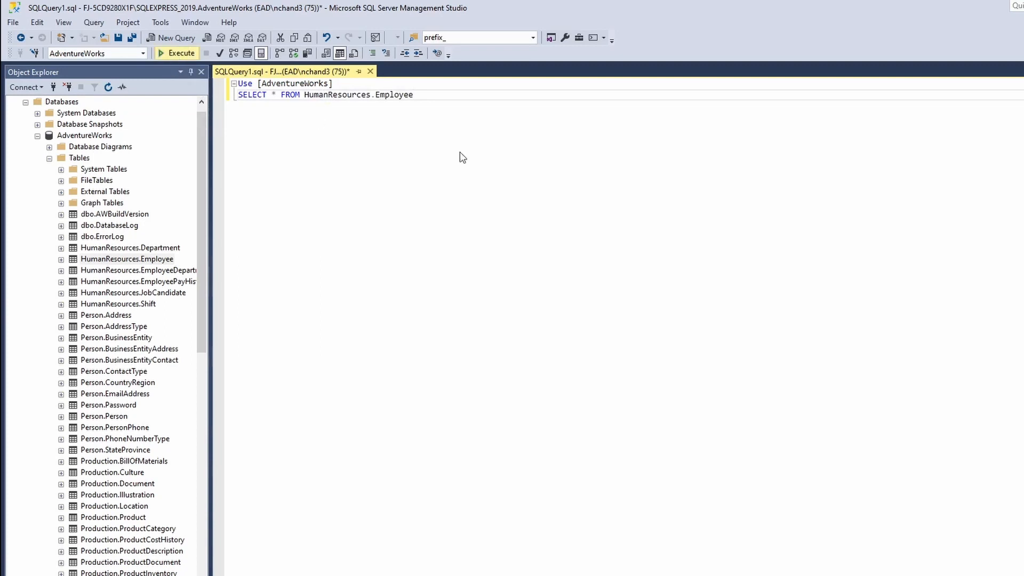
click(175, 53)
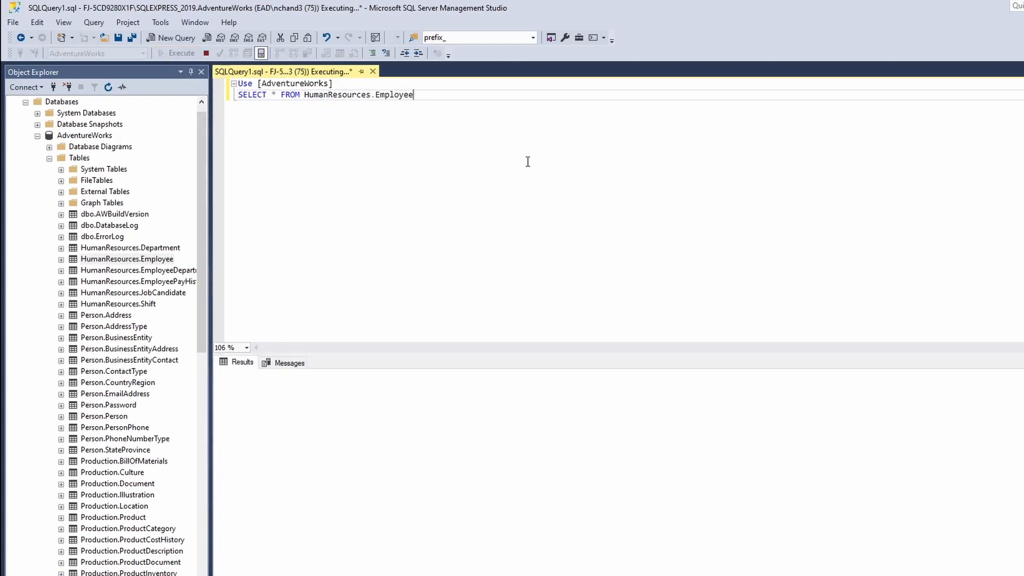
mouse_move(467, 149)
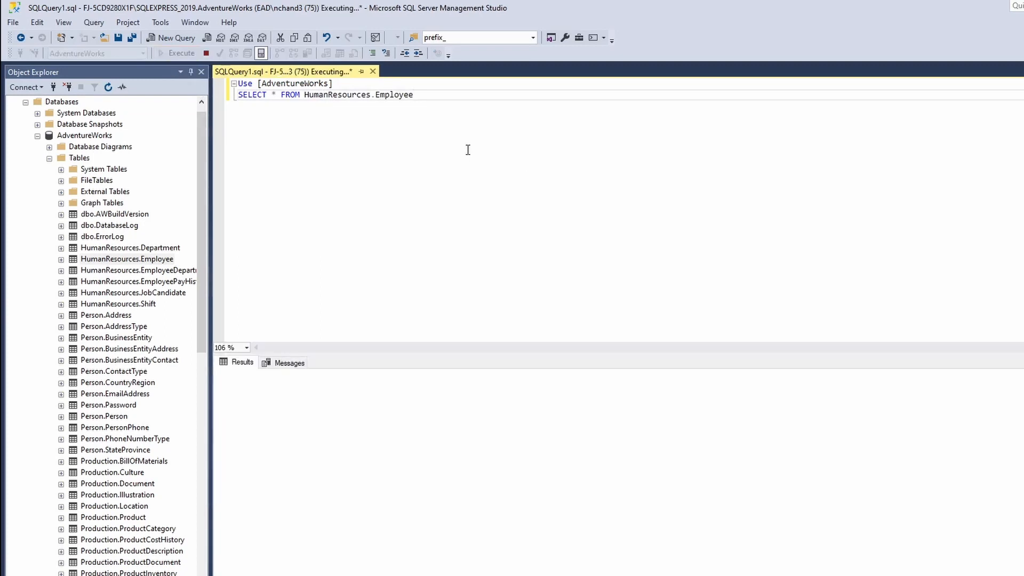
click(181, 53)
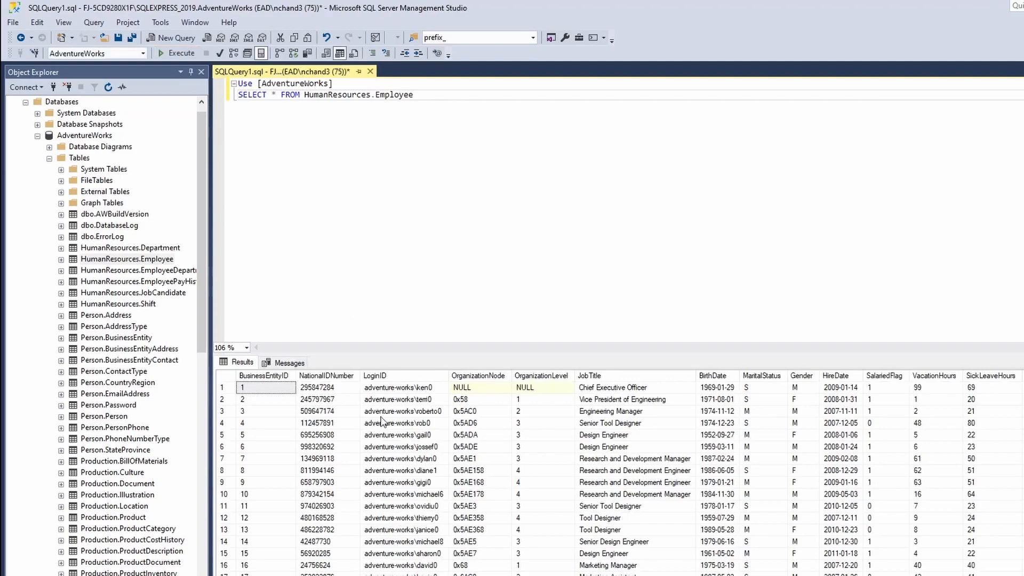